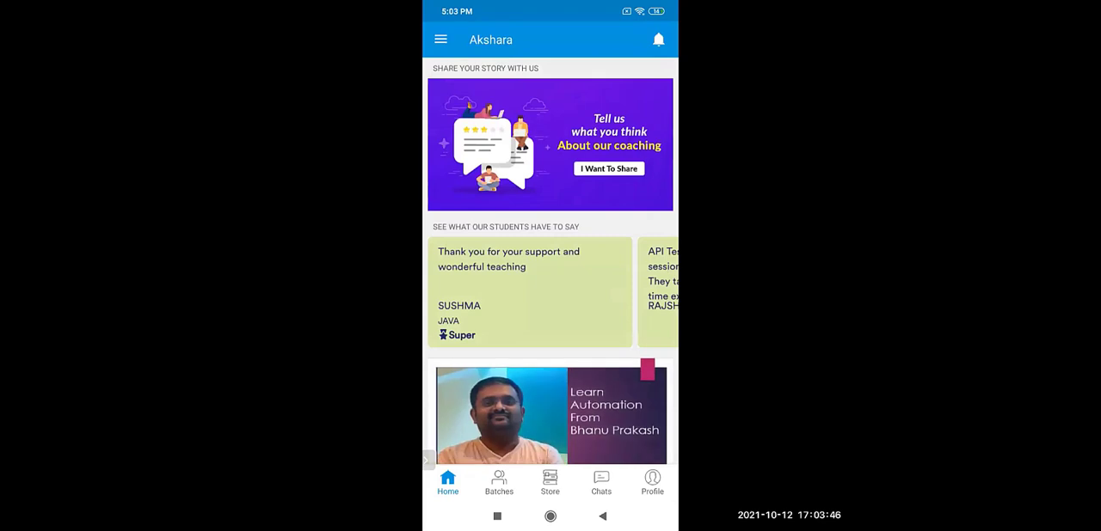
# Enter an email address and a password in the Supertee login popup without submitting
pyautogui.scroll(-3)
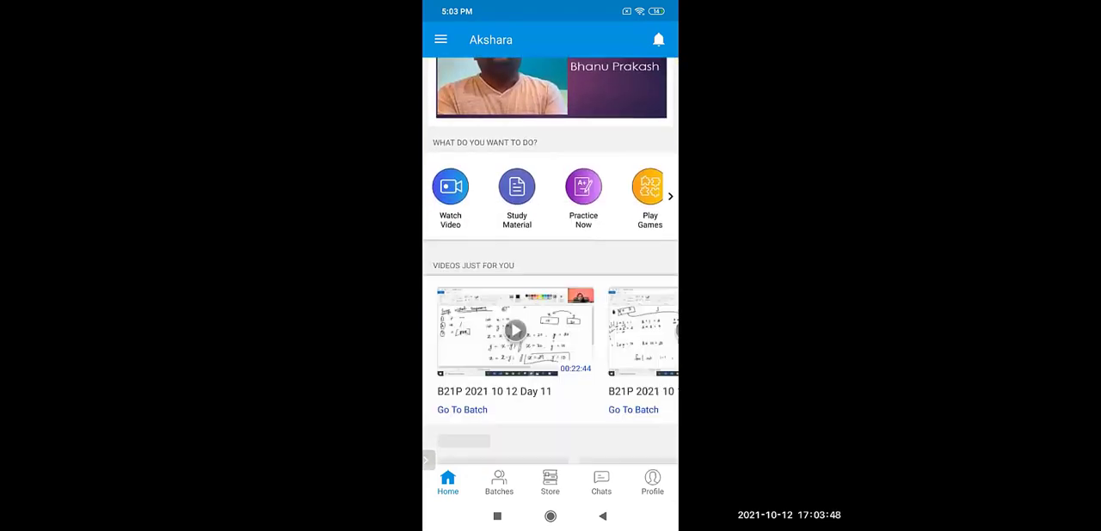
pyautogui.scroll(-3)
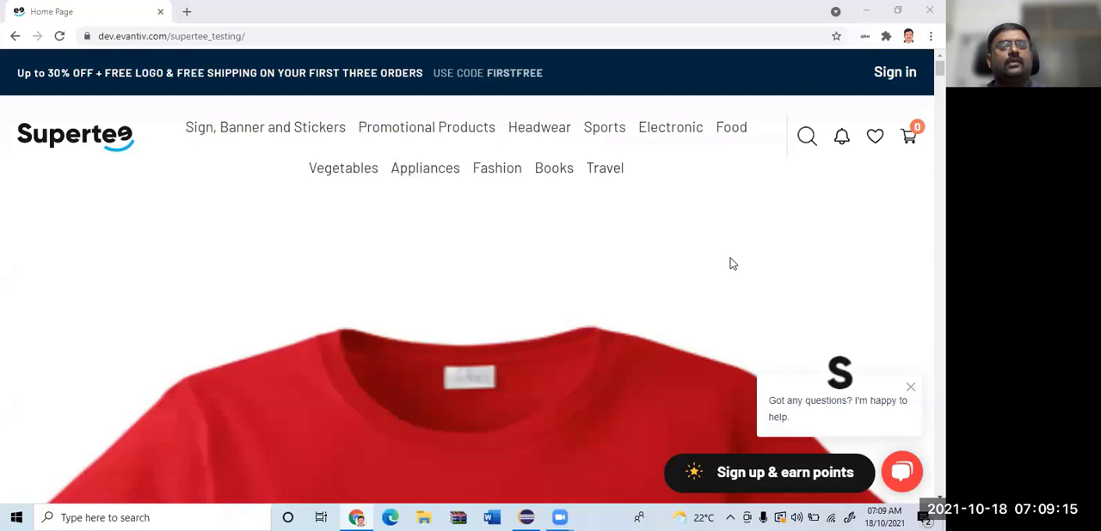
pyautogui.moveTo(643, 254)
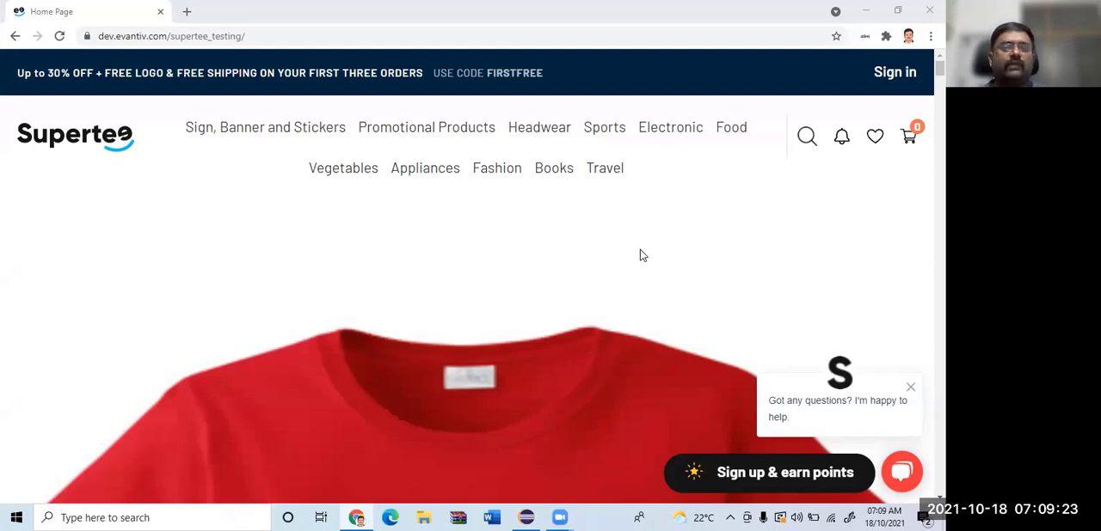
pyautogui.moveTo(502, 193)
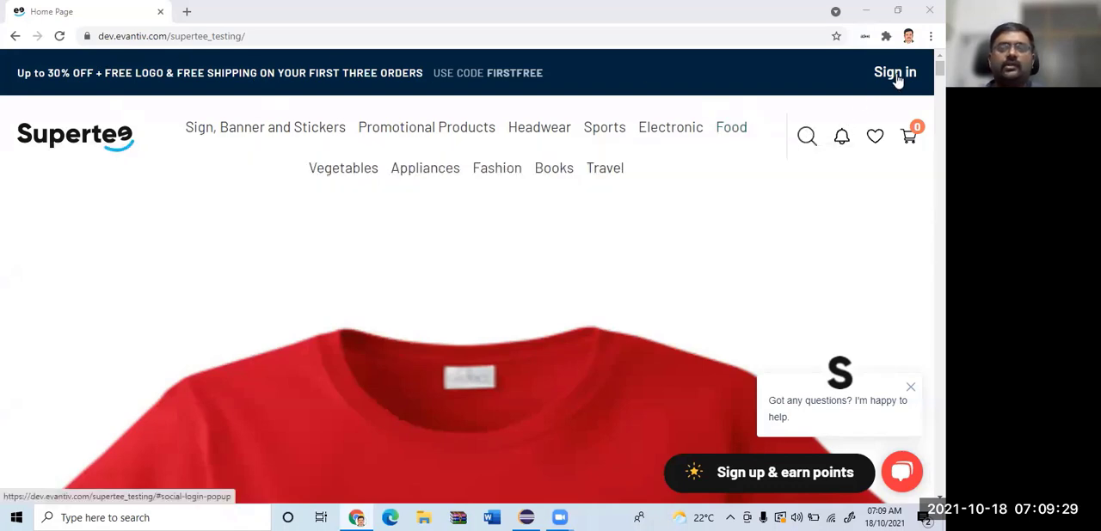
pyautogui.click(895, 72)
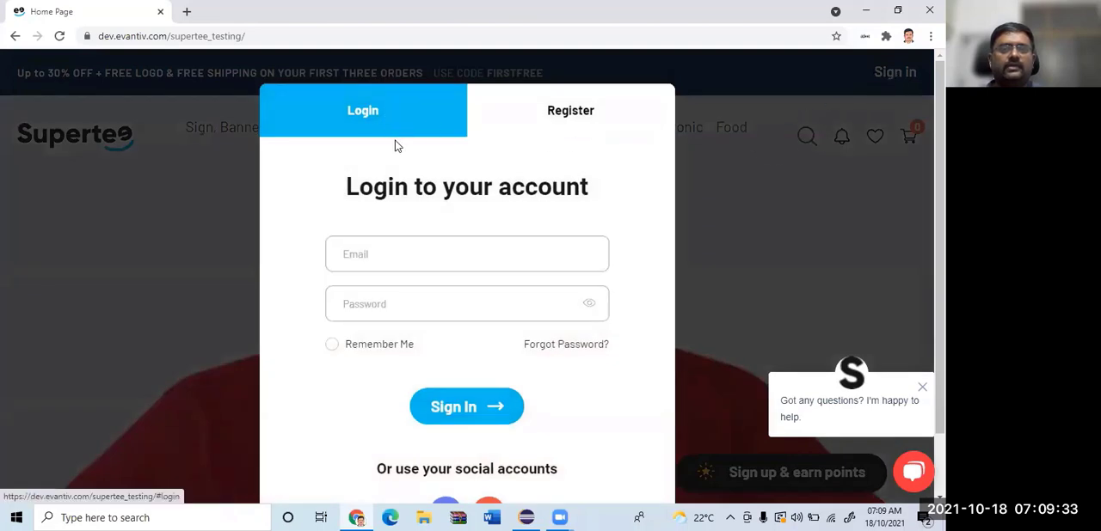
pyautogui.click(466, 254)
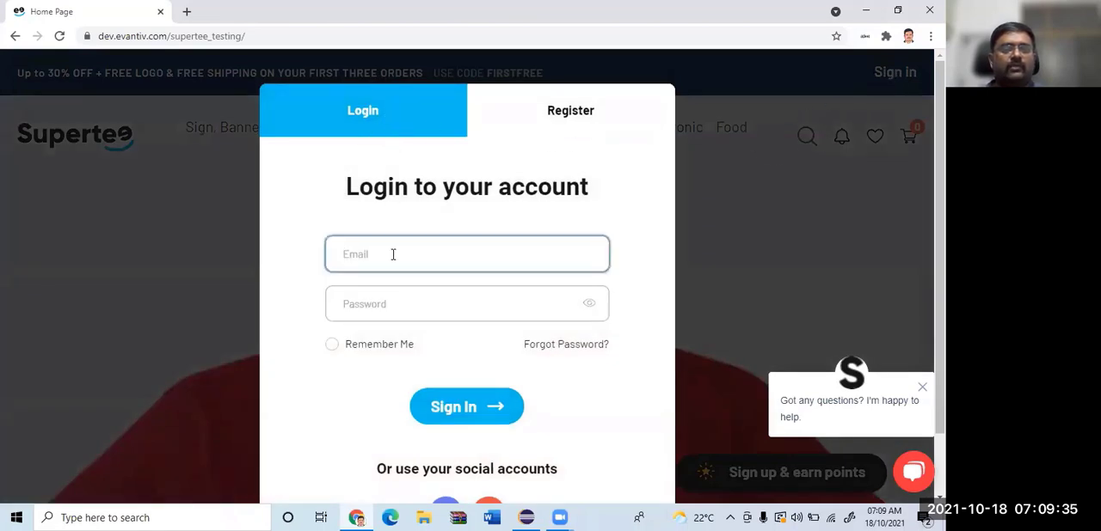
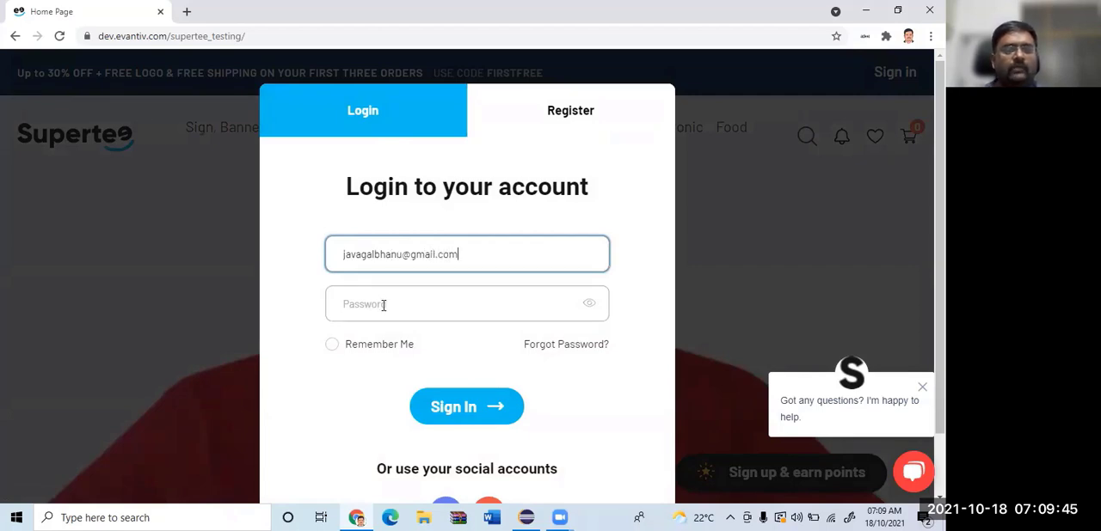
pyautogui.write('•••••')
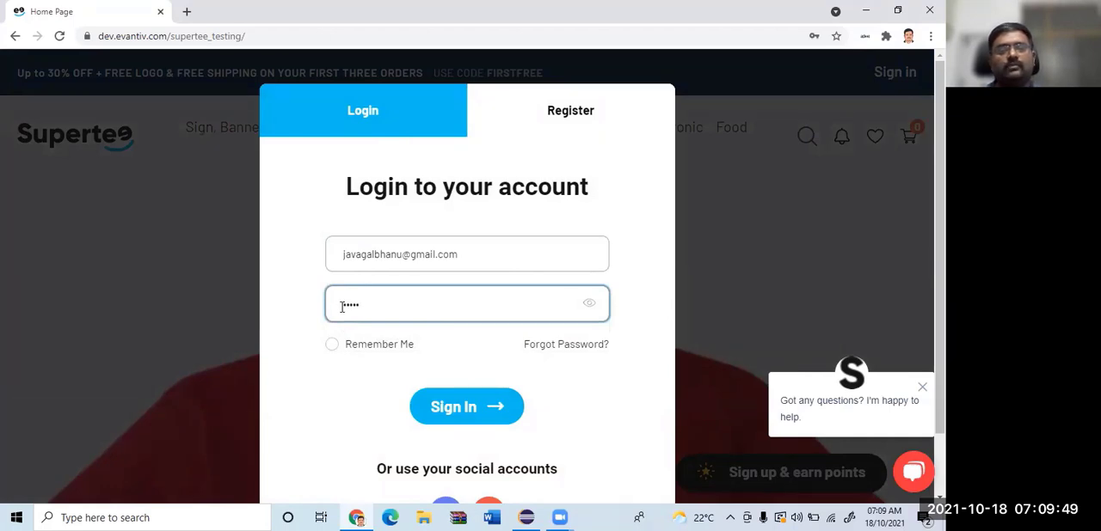
pyautogui.write('•')
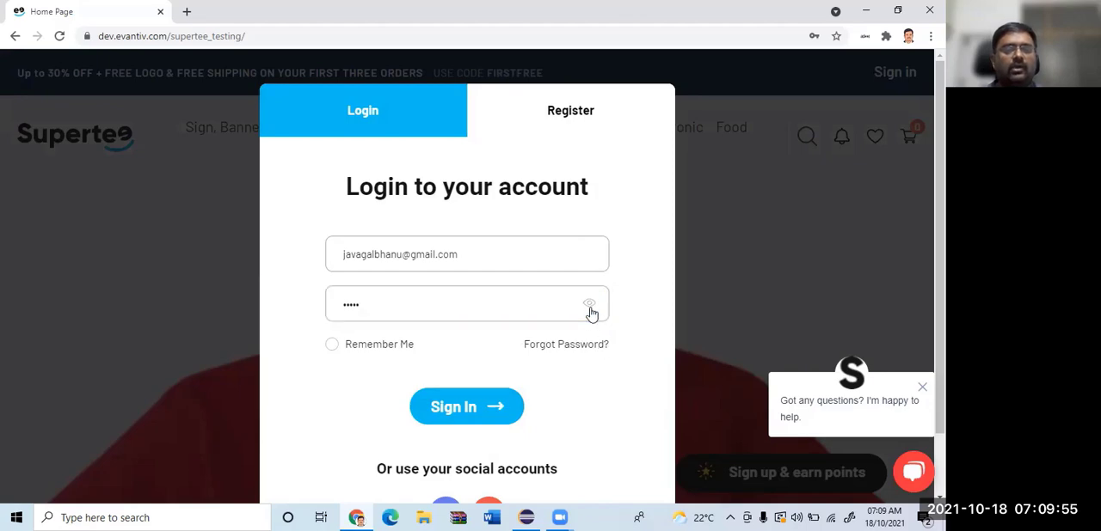
# Toggle the password eye icon to show, hide, and show the password again
pyautogui.click(590, 308)
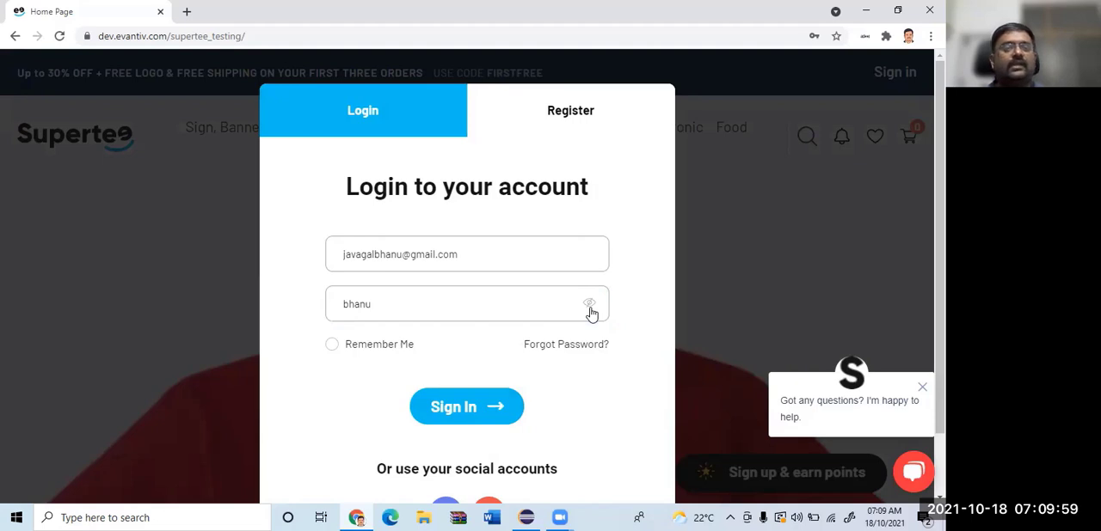
pyautogui.click(590, 303)
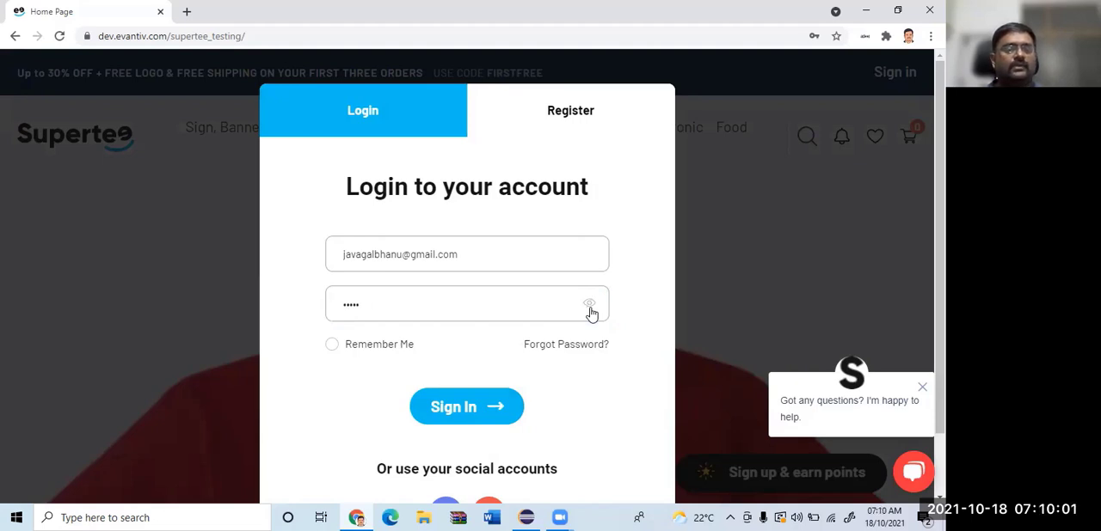
pyautogui.click(590, 306)
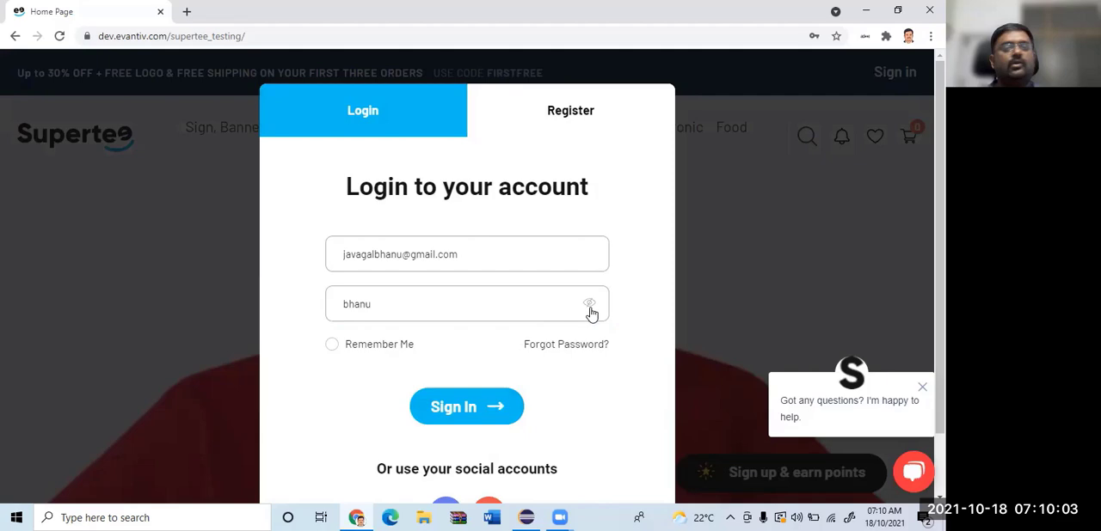
pyautogui.moveTo(527, 516)
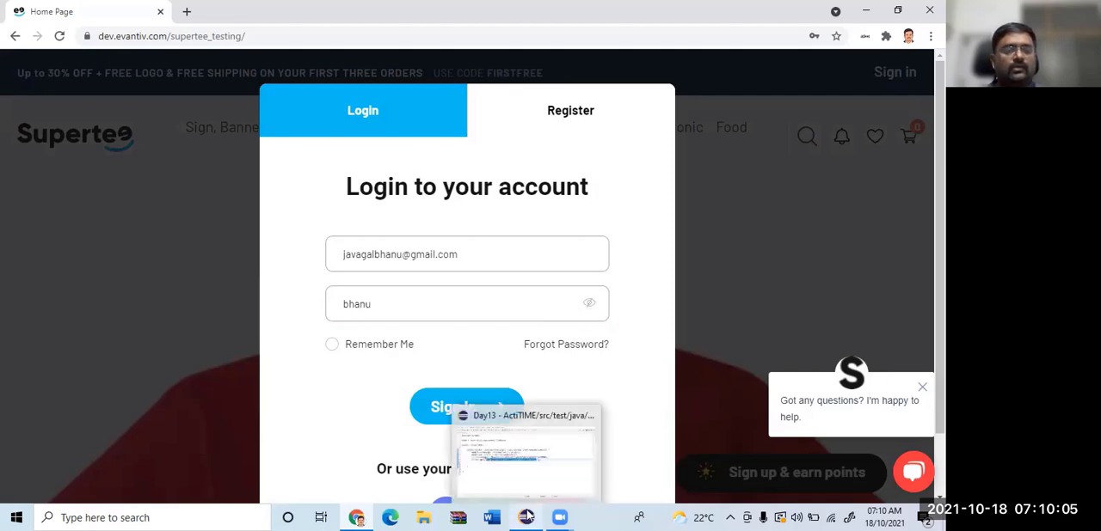
# Switch to the DemoA.java Selenium script that launches Chrome and opens the Supertee site
pyautogui.click(525, 447)
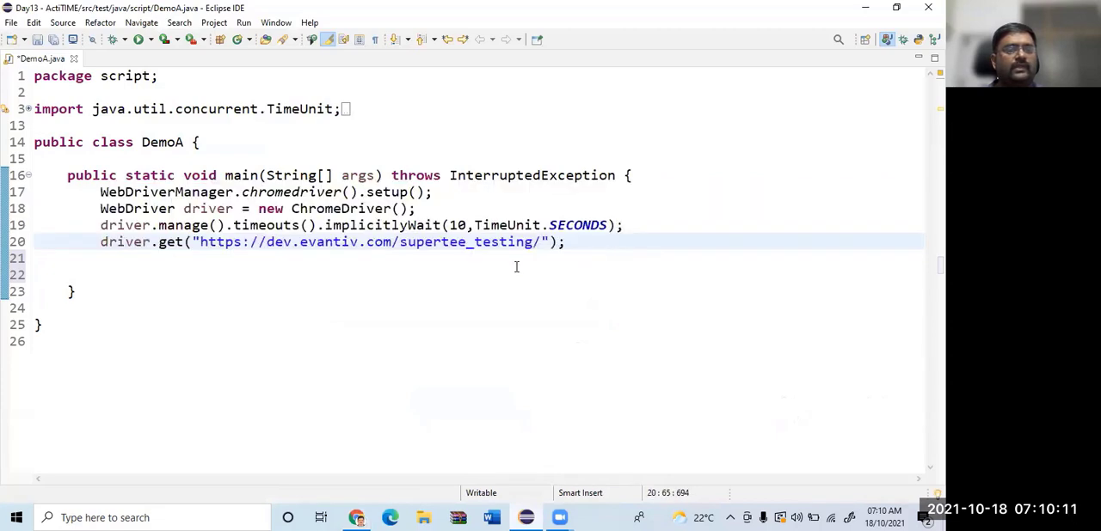
pyautogui.moveTo(421, 473)
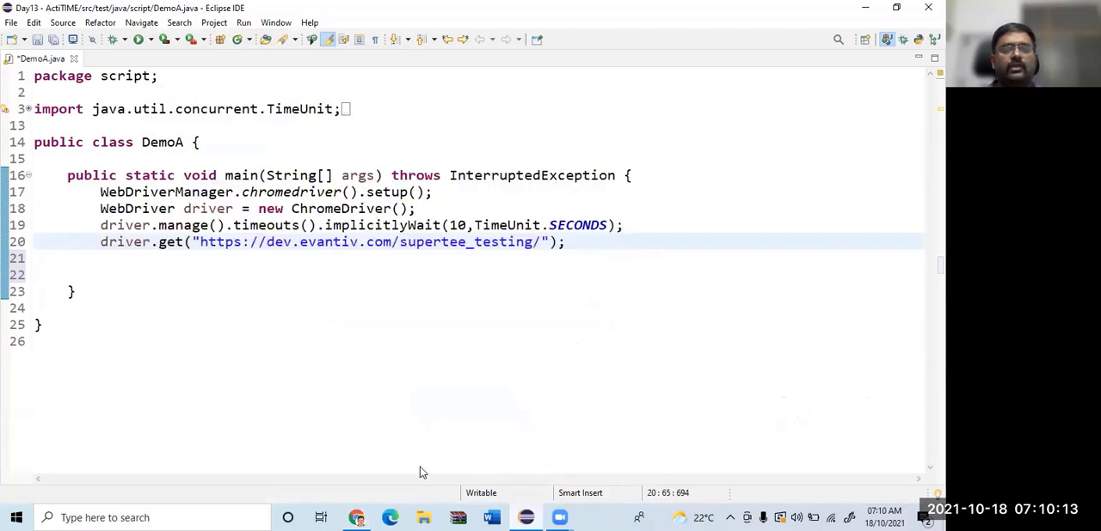
pyautogui.moveTo(877, 82)
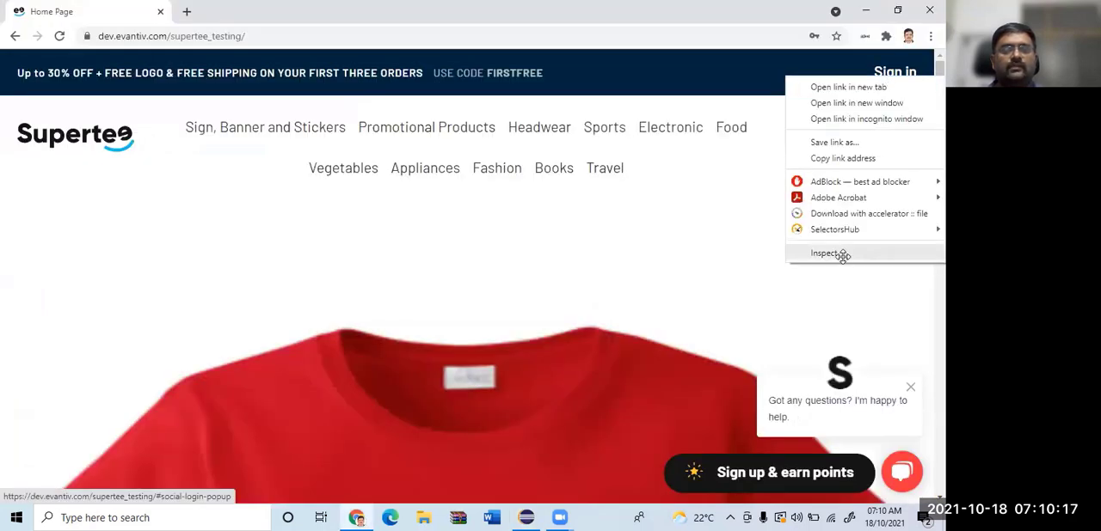
# Inspect the Sign in link and verify //li/a[contains(text(),'Sign in')] matches exactly one element
pyautogui.click(824, 253)
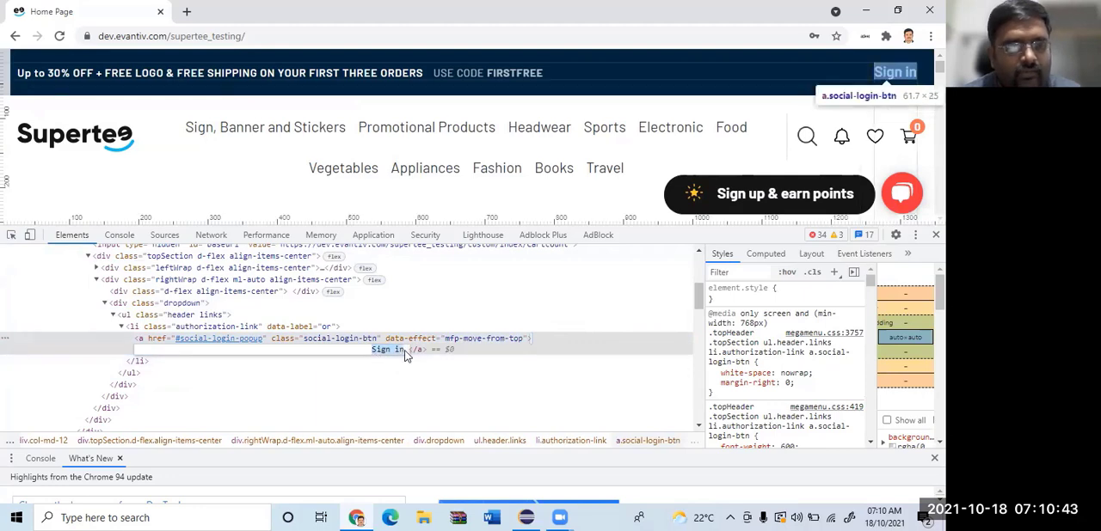
pyautogui.press('Ctrl+f')
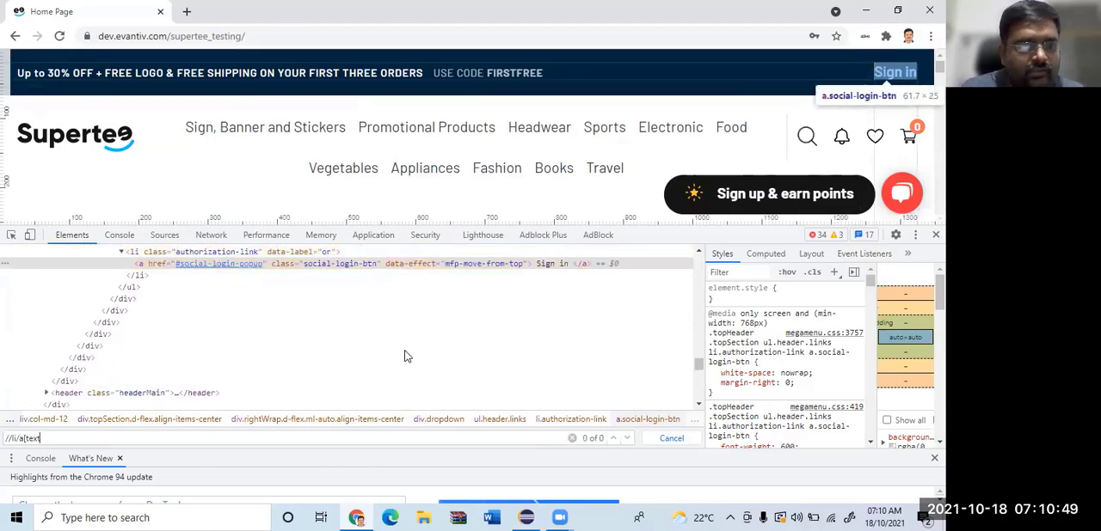
pyautogui.moveTo(406, 356)
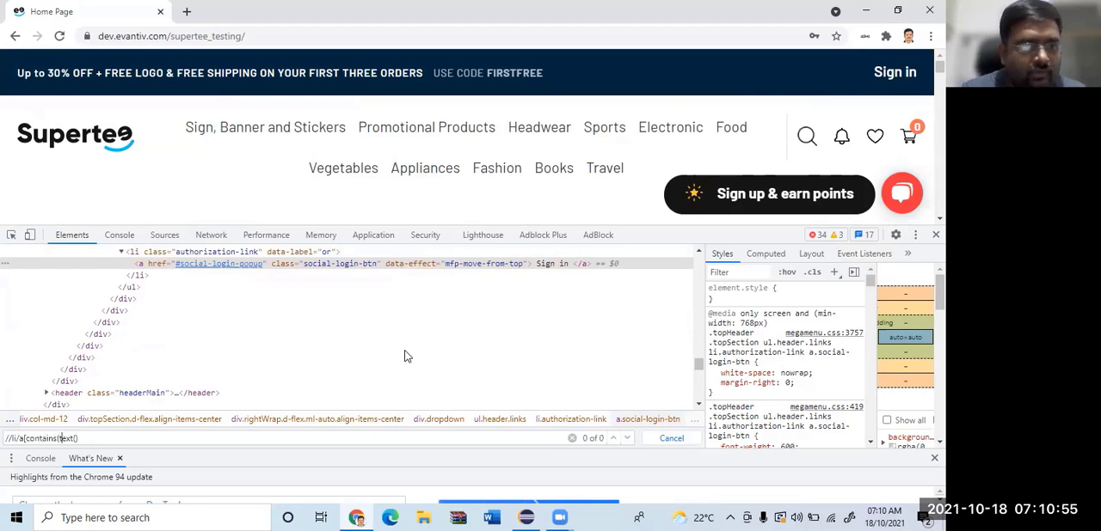
pyautogui.write("'Sign in')]")
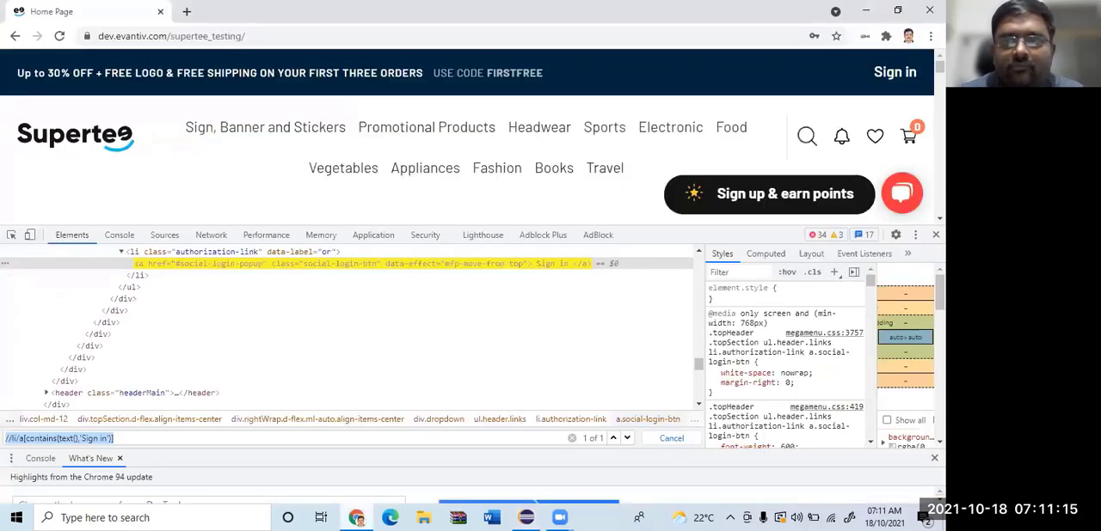
# Bring up the Supertee login popup with DevTools still docked on the page
pyautogui.click(895, 71)
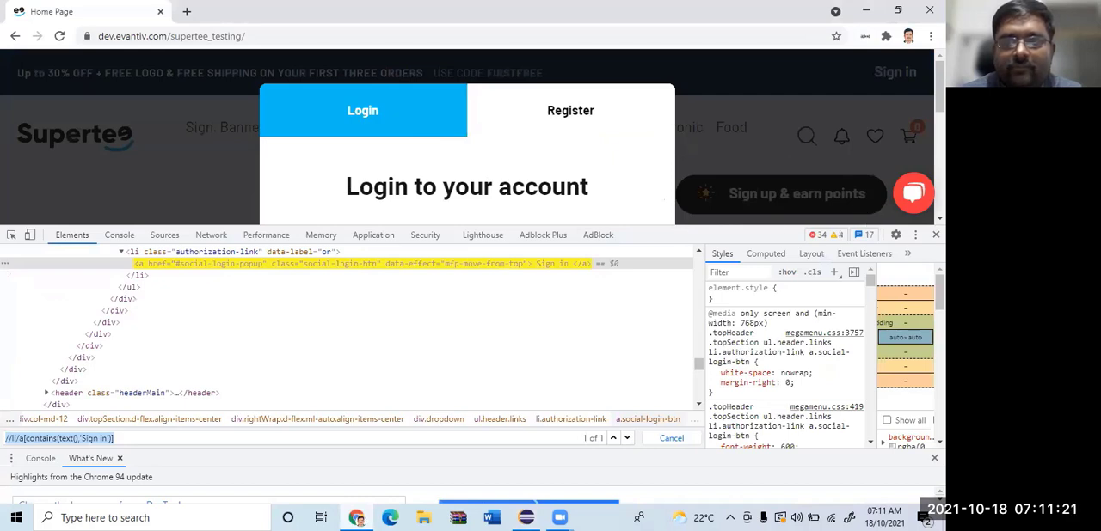
pyautogui.click(936, 234)
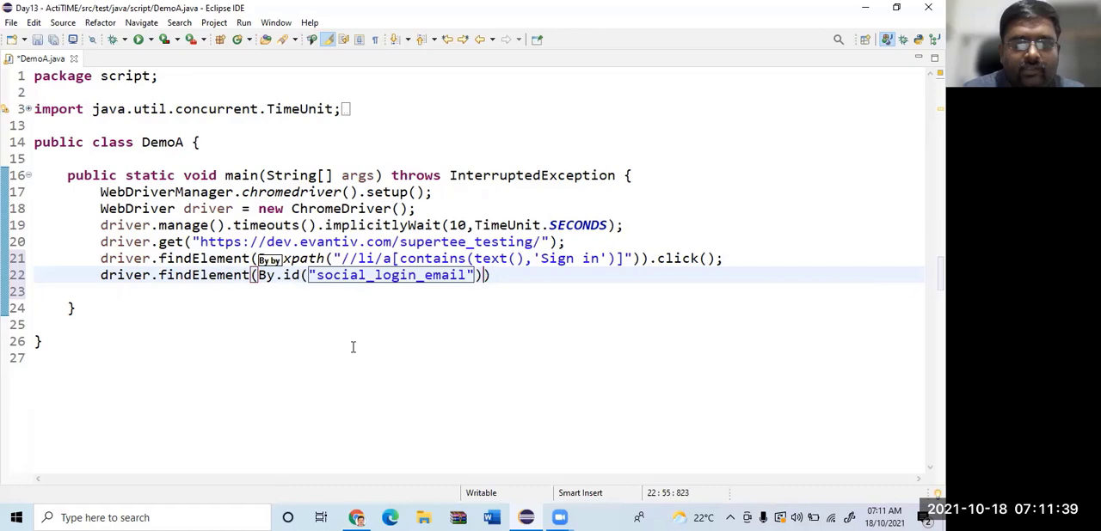
pyautogui.write(')')
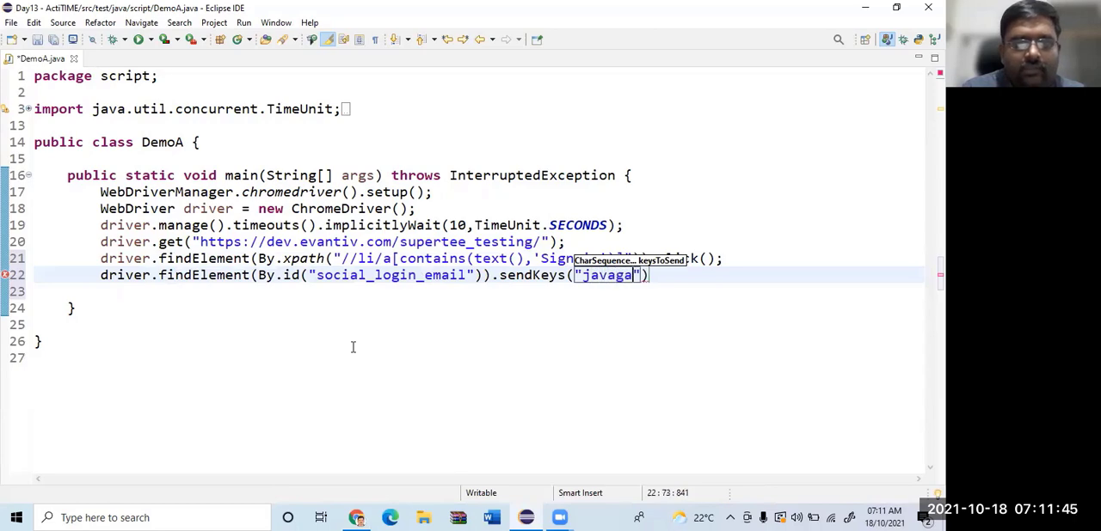
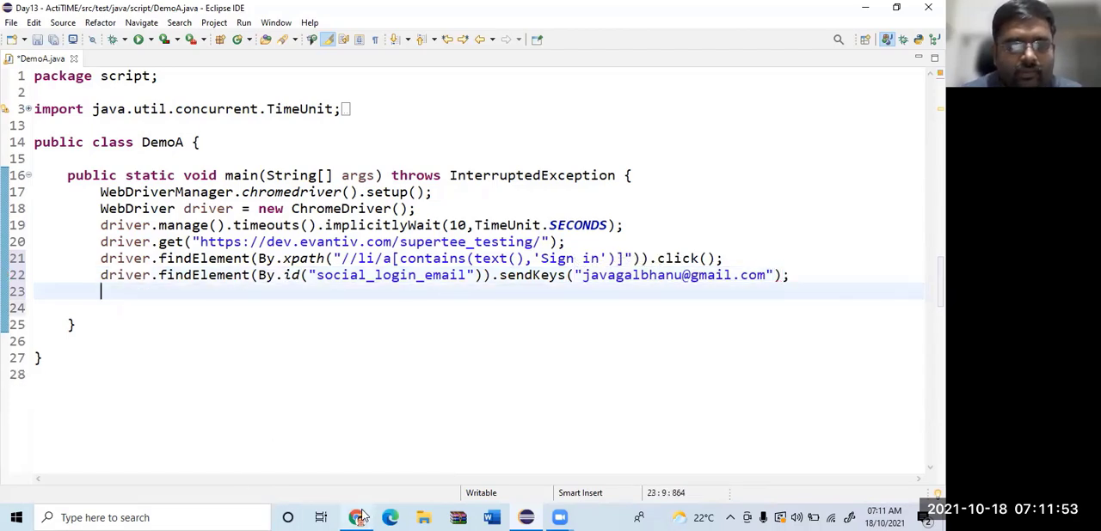
pyautogui.click(356, 517)
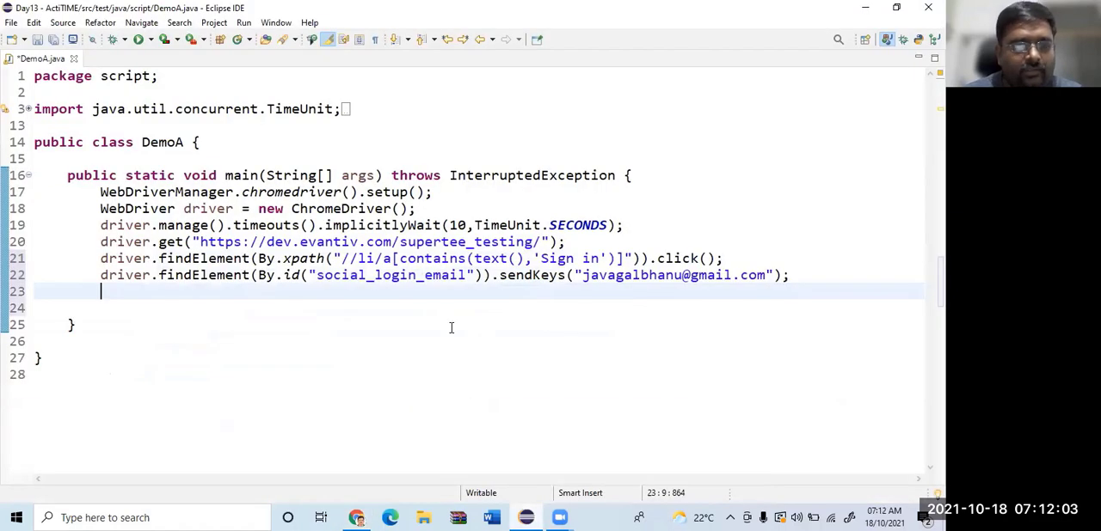
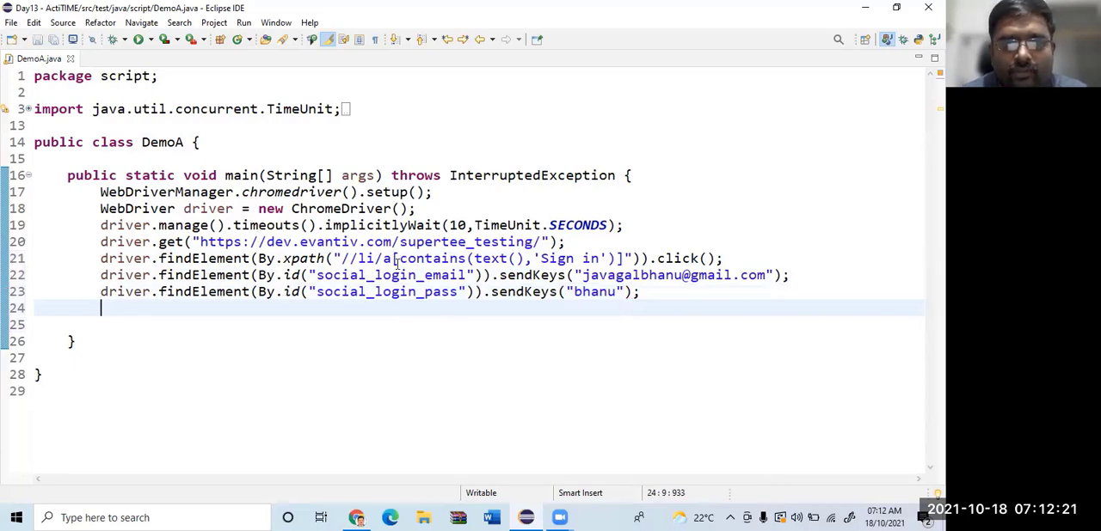
# Run the script, review the ElementNotInteractableException, and add Thread.sleep(1000) after driver.get
pyautogui.click(140, 40)
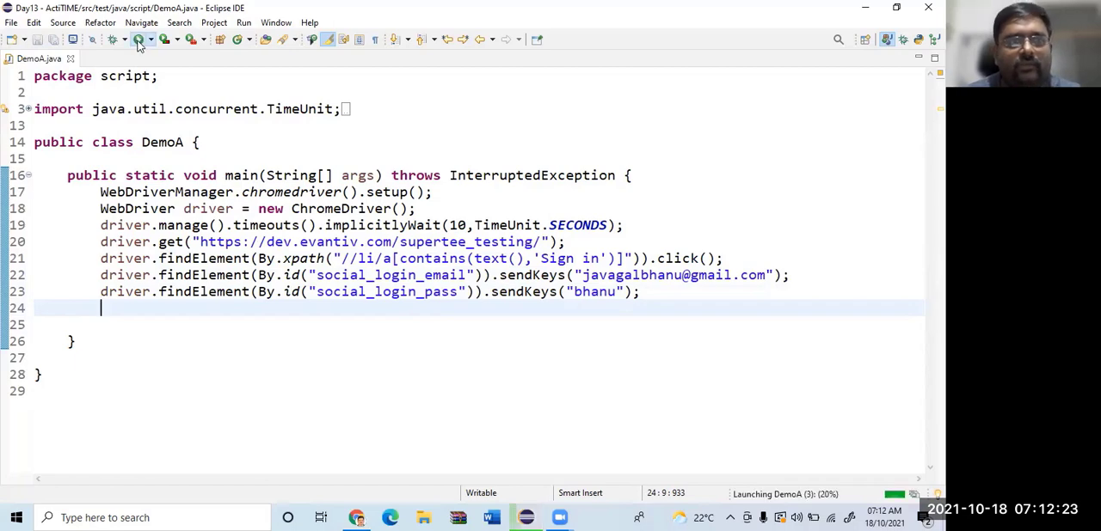
pyautogui.click(138, 40)
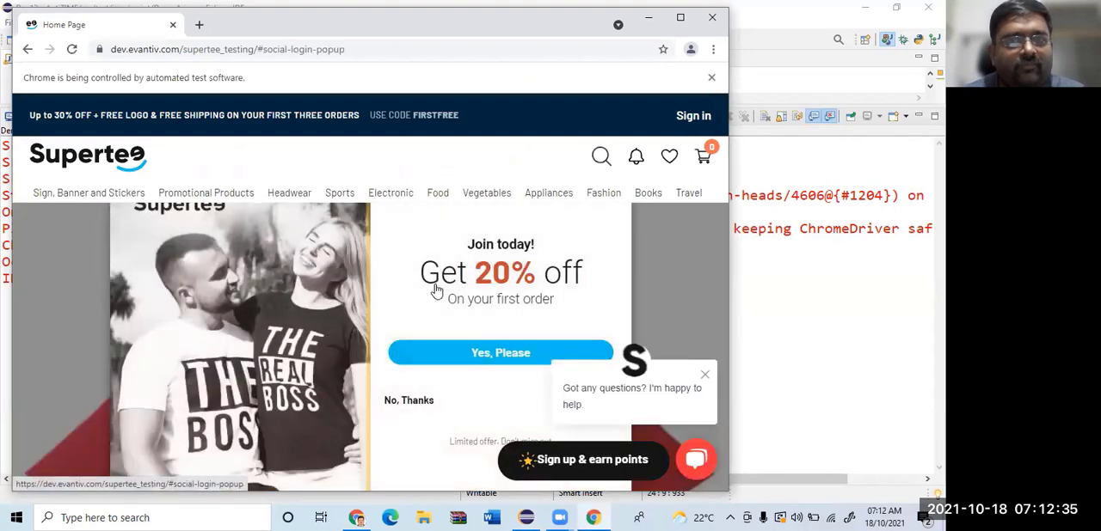
pyautogui.moveTo(710, 72)
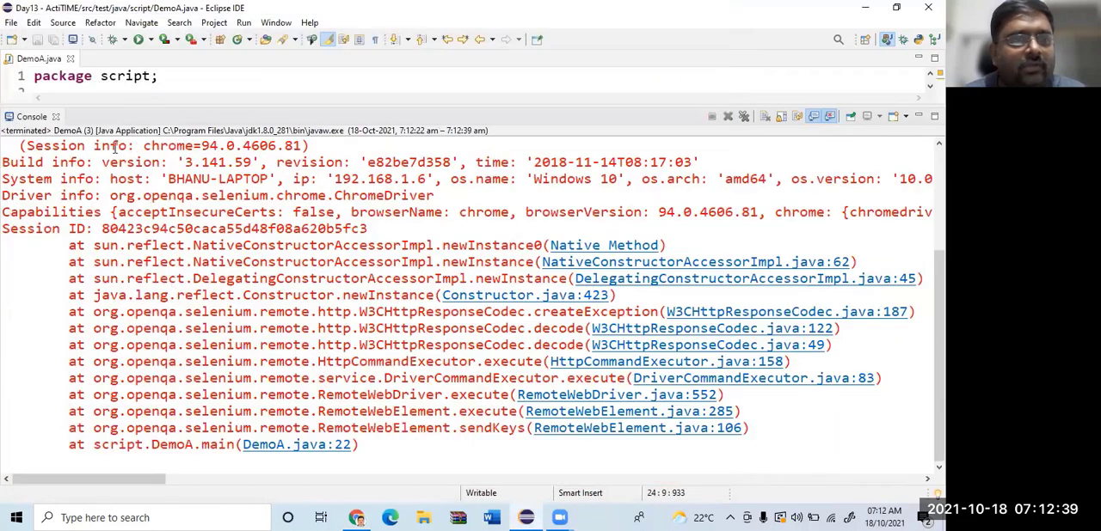
pyautogui.scroll(3)
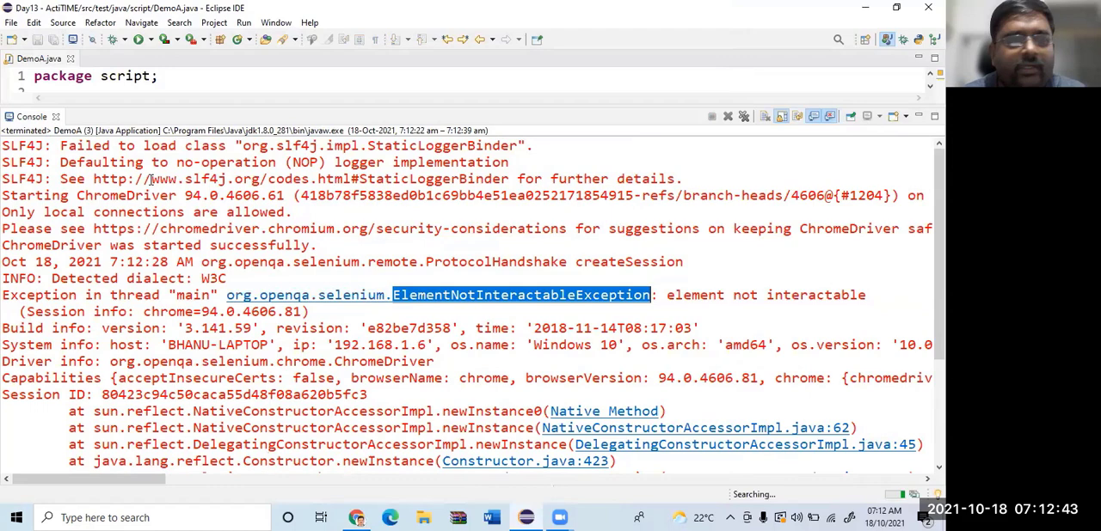
pyautogui.click(519, 296)
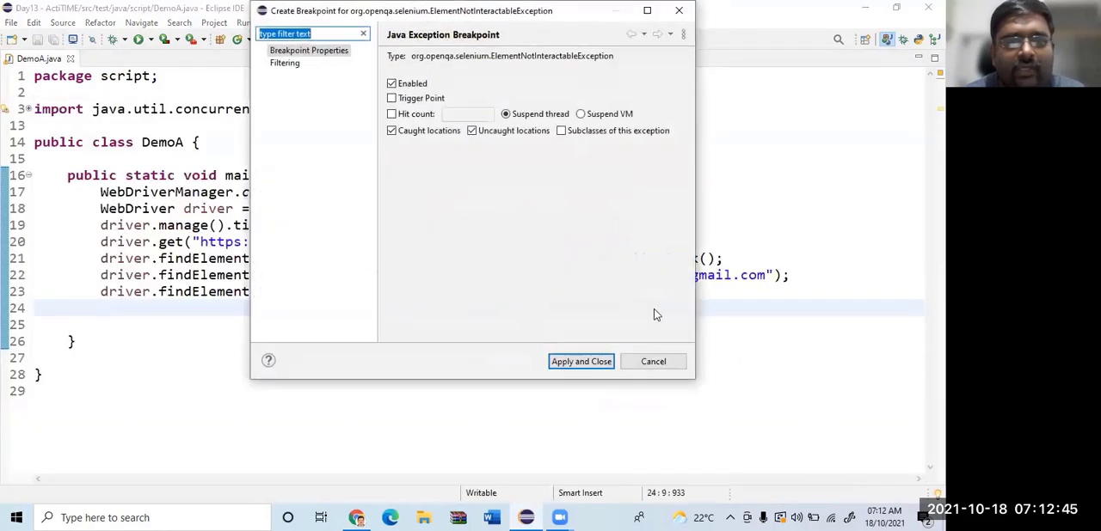
pyautogui.click(654, 361)
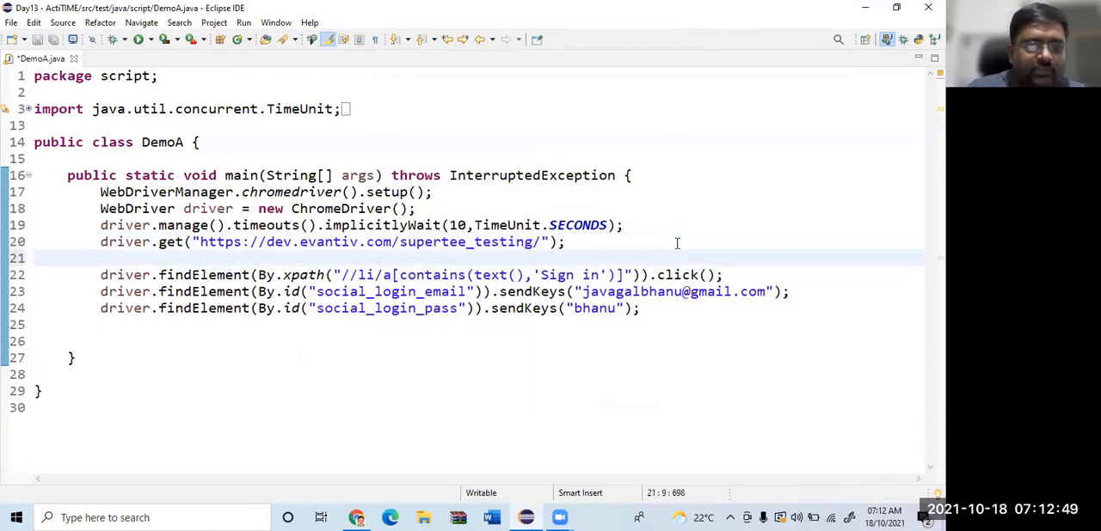
pyautogui.write('Thread,')
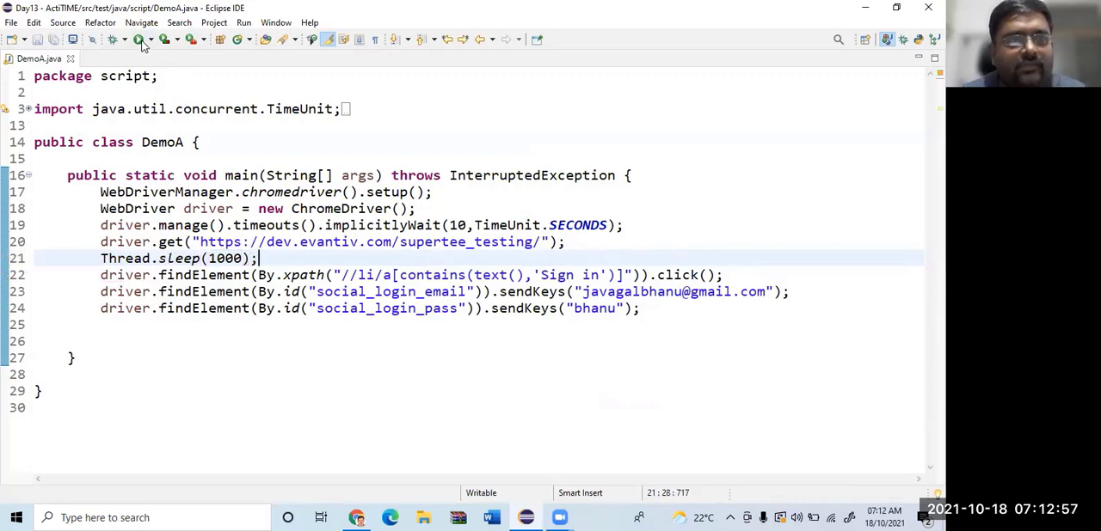
# Rerun the script to fill both login fields, then find .modalLoginPasswordAction in DevTools Elements
pyautogui.click(138, 40)
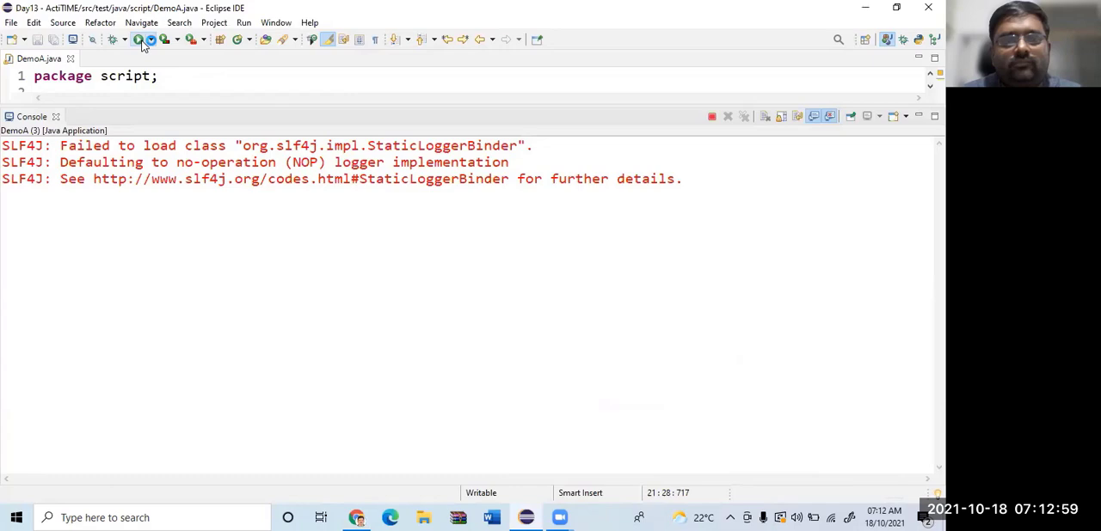
pyautogui.click(138, 40)
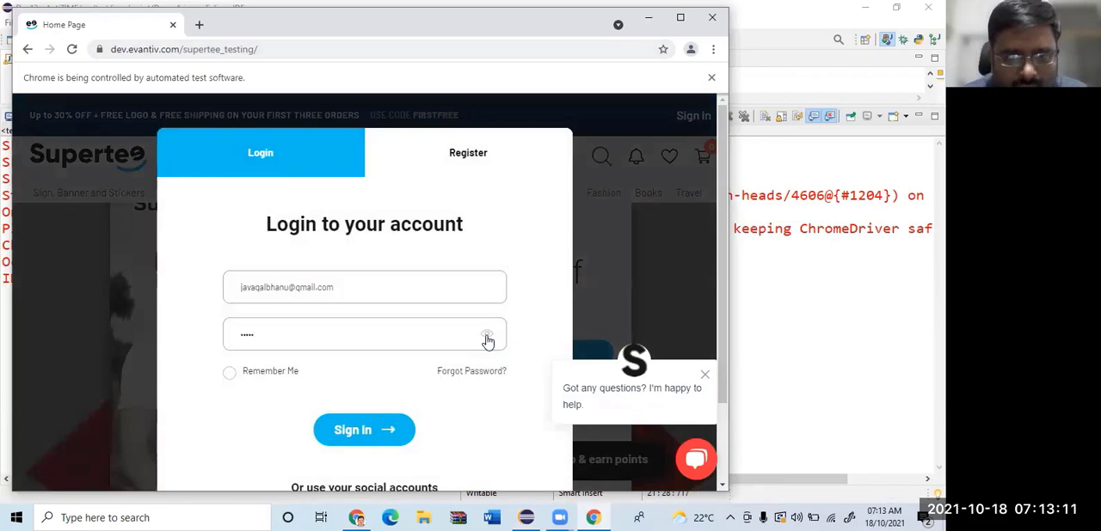
pyautogui.press('F12')
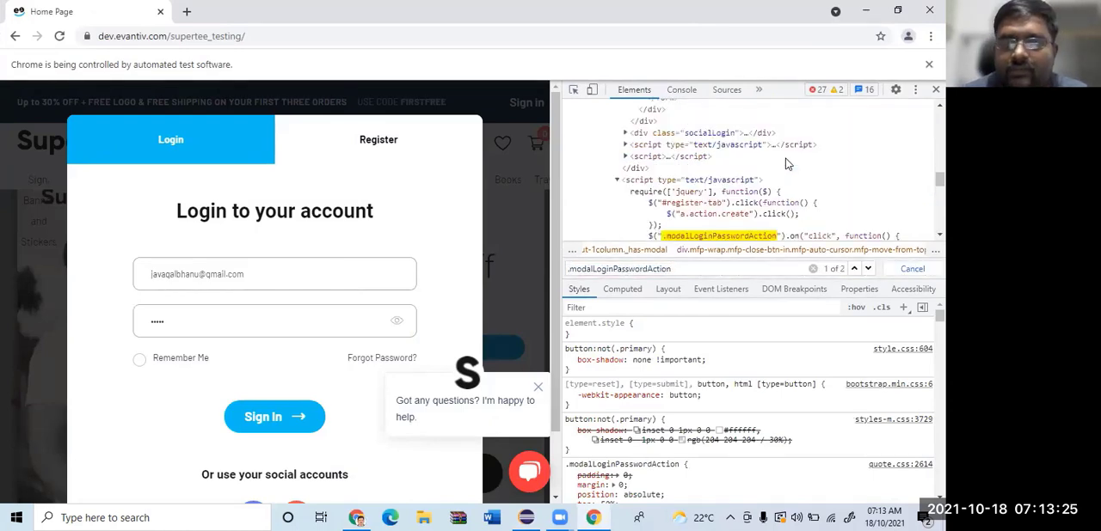
pyautogui.click(671, 268)
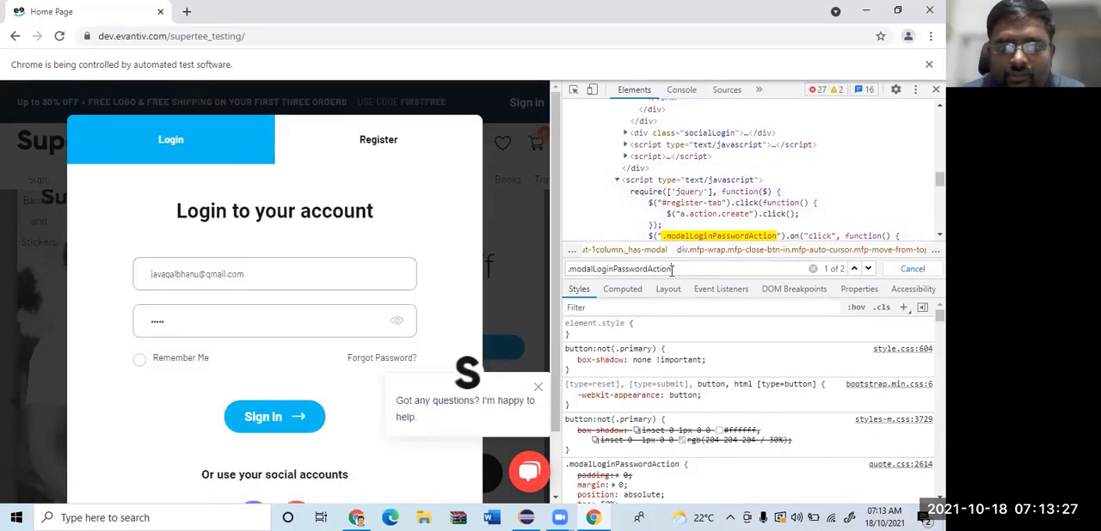
pyautogui.click(526, 517)
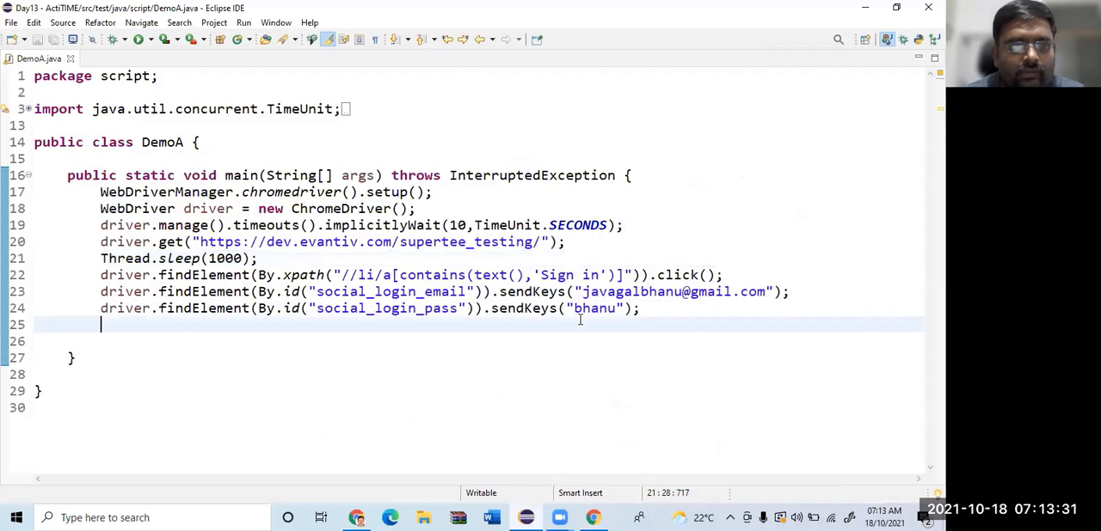
# Add a click on the .modalLoginPasswordAction eye icon by CSS selector after a one-second pause
pyautogui.write('driver.fi')
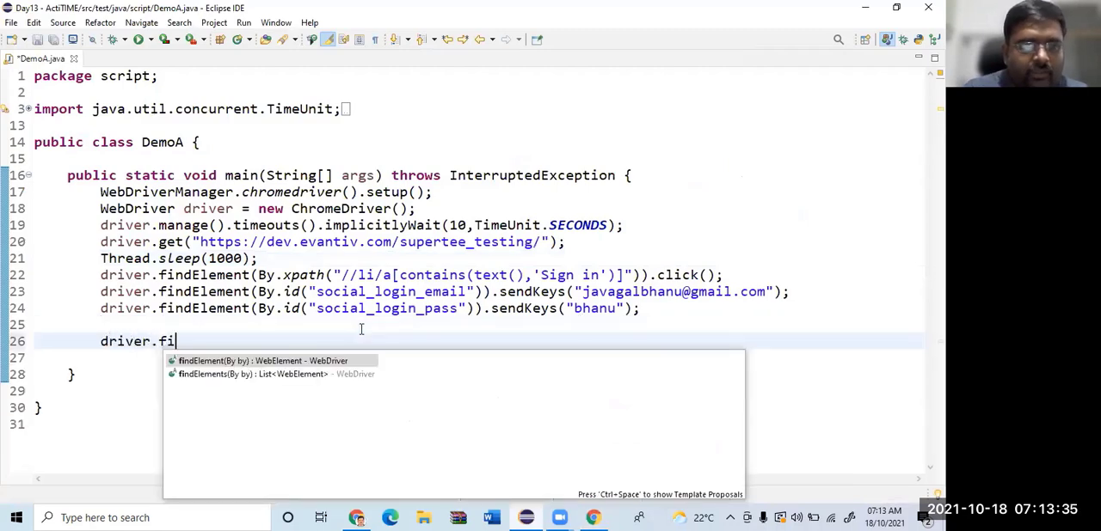
pyautogui.write('ndElement(By.cssSelector(".modalLoginPasswordAction')
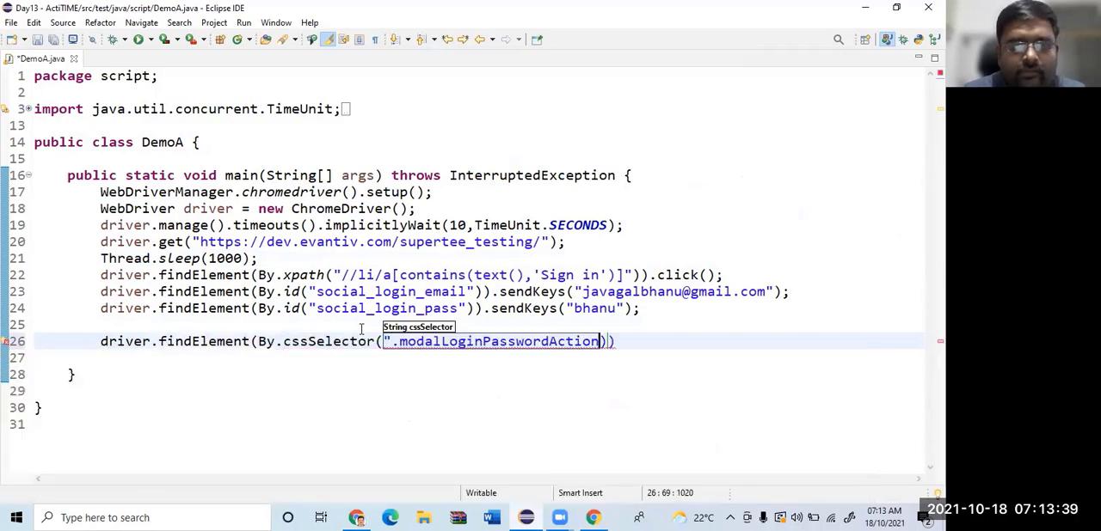
pyautogui.write('.click();')
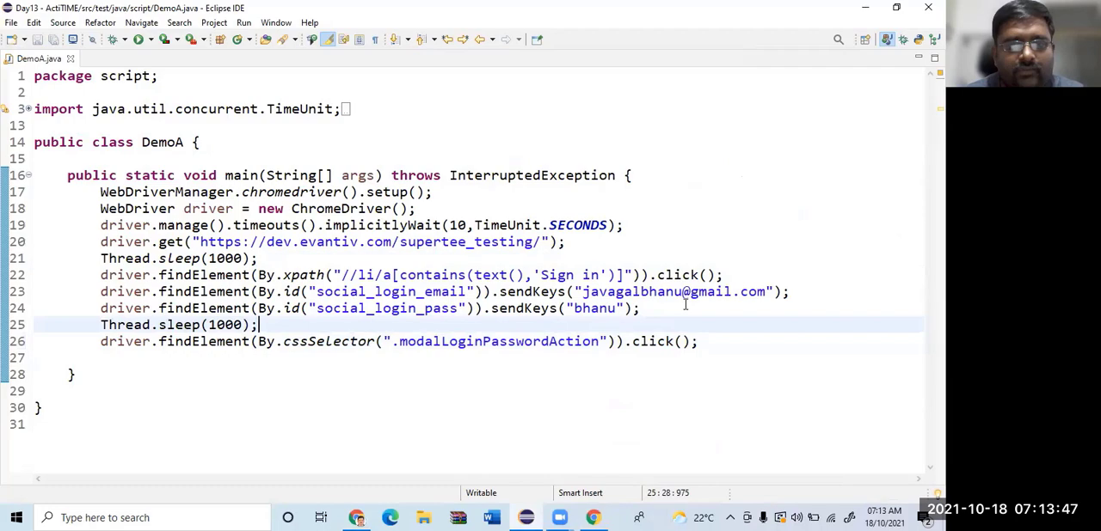
pyautogui.press('Return')
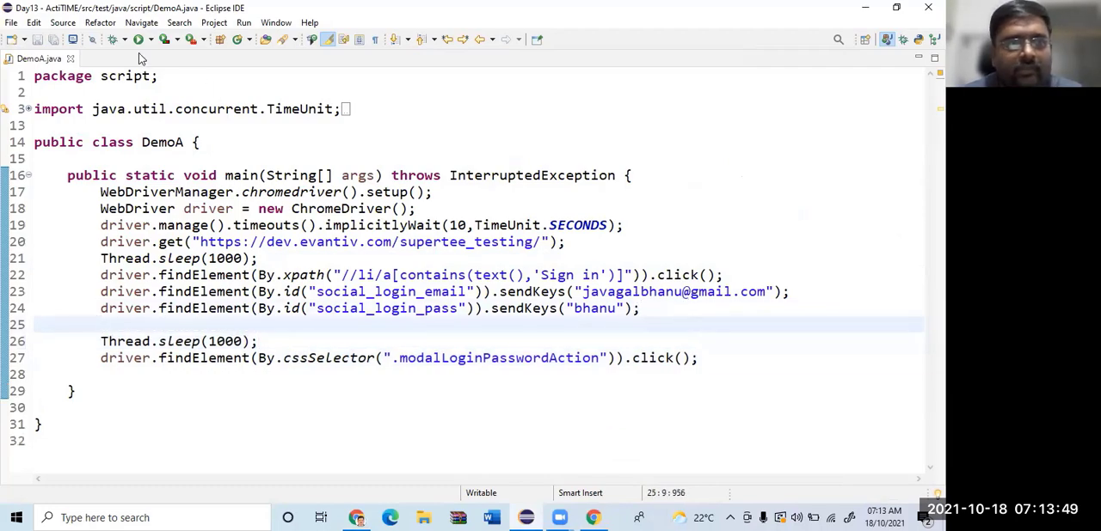
# Rerun the script and reveal the filled password as plain text via the eye icon
pyautogui.click(137, 40)
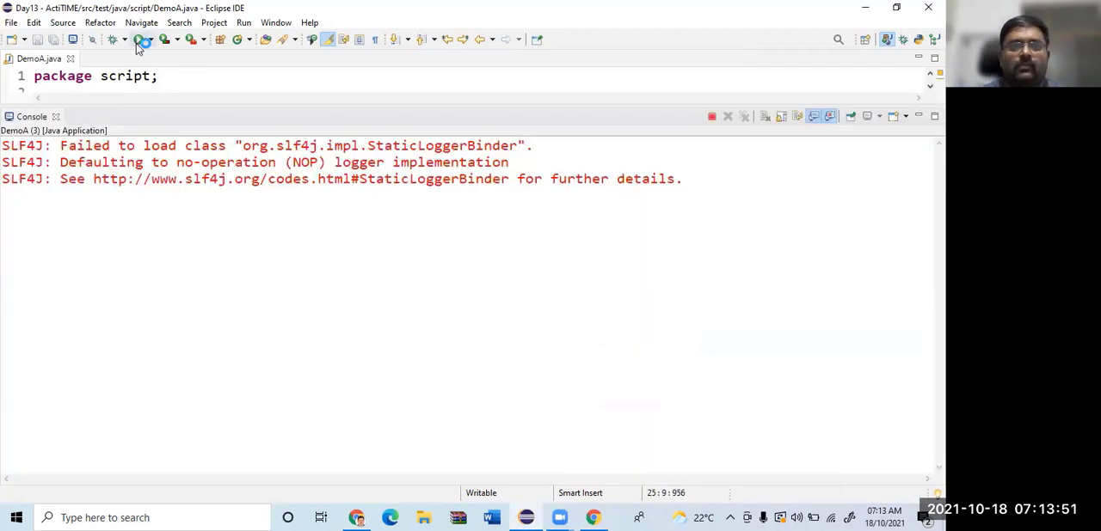
pyautogui.click(141, 39)
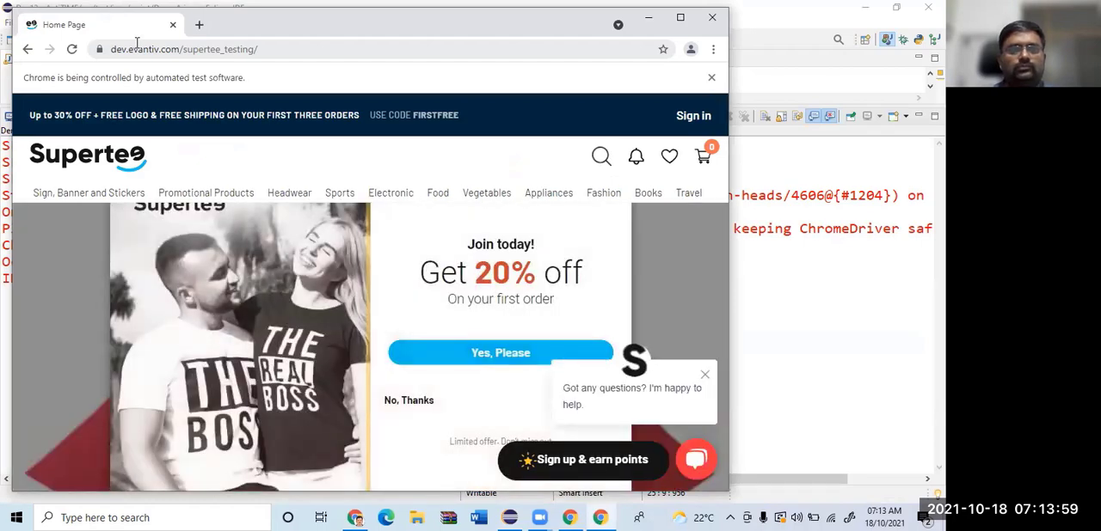
pyautogui.click(693, 115)
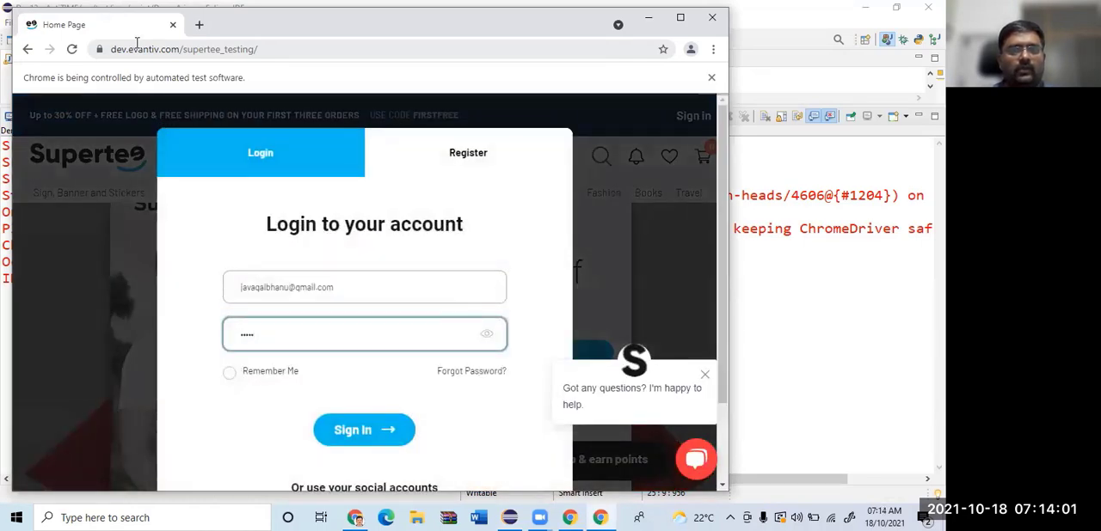
pyautogui.click(487, 334)
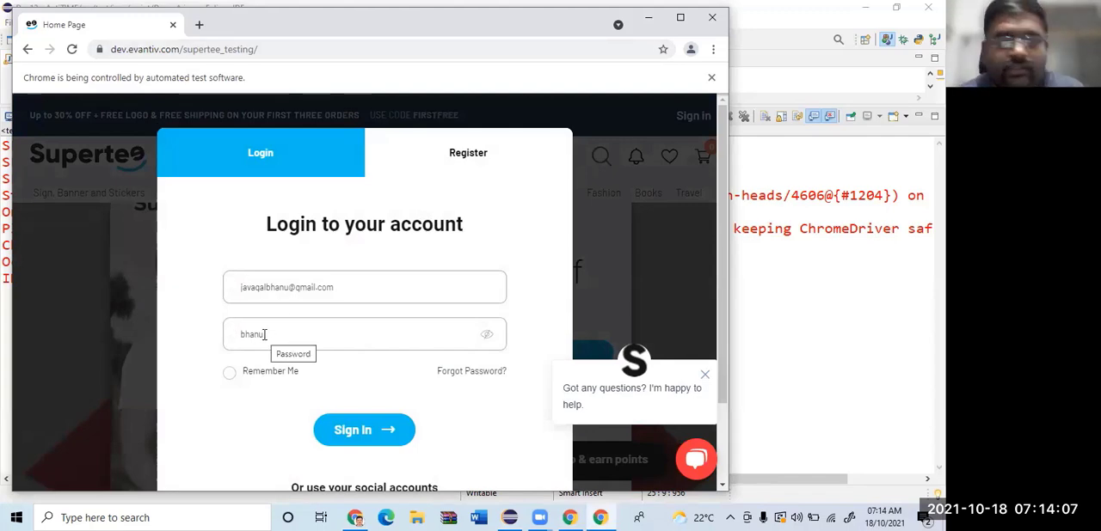
# Inspect the password input field's HTML markup in DevTools
pyautogui.rightClick(255, 334)
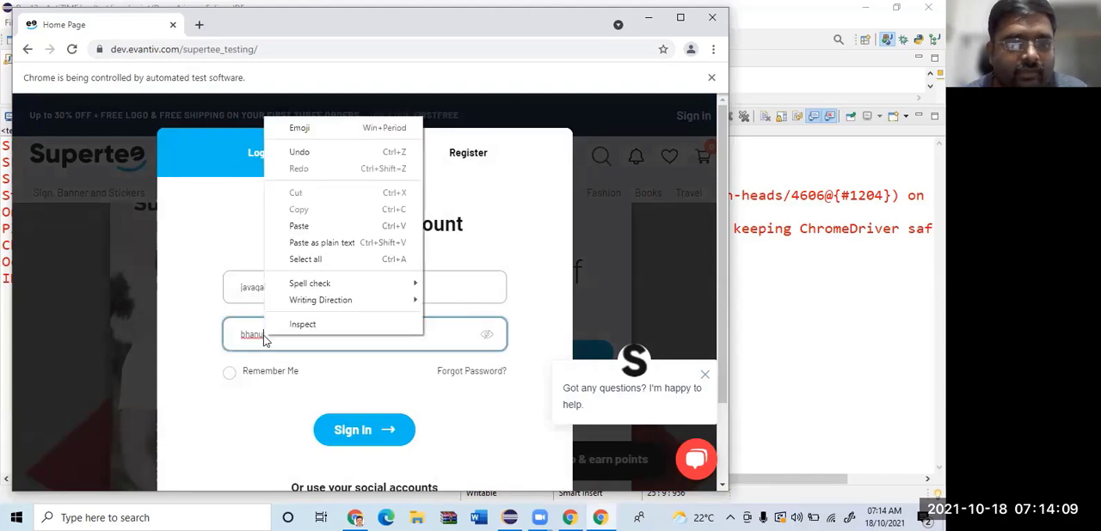
pyautogui.click(302, 323)
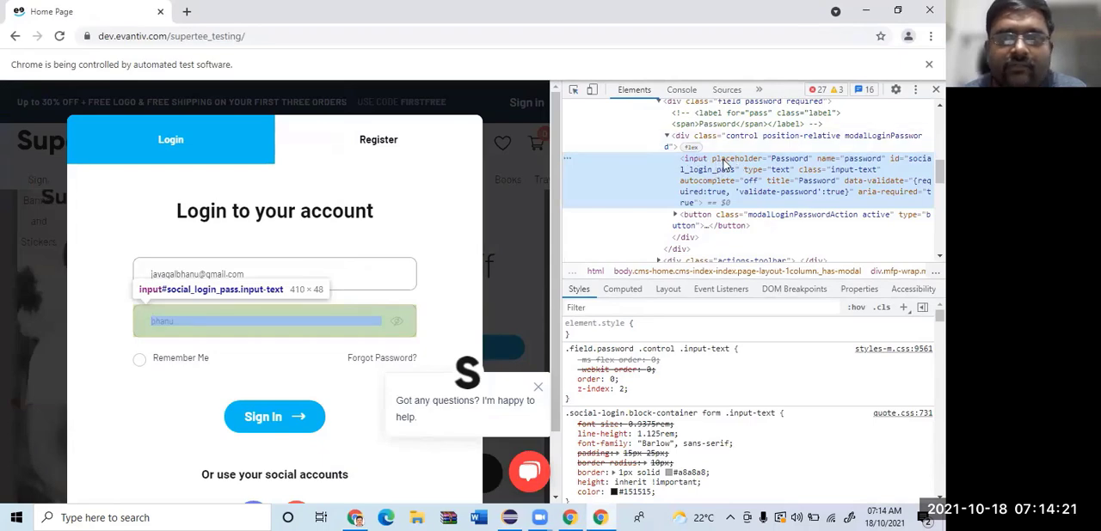
pyautogui.moveTo(755, 179)
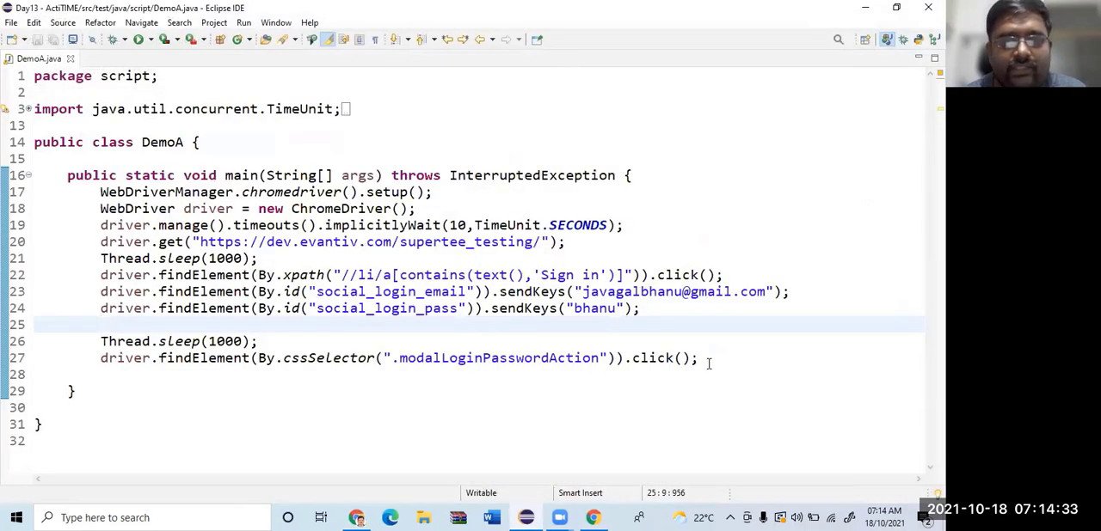
# Store the social_login_pass field's type attribute in String t1 and print it
pyautogui.click(696, 358)
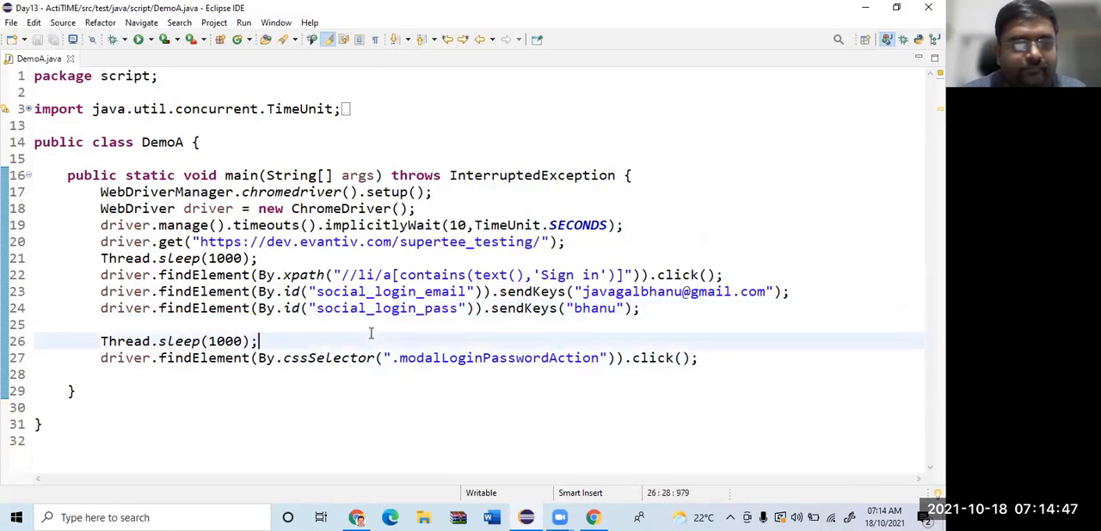
pyautogui.write('driver.findElement(By.id("social_login_pass")).getAttribute(null')
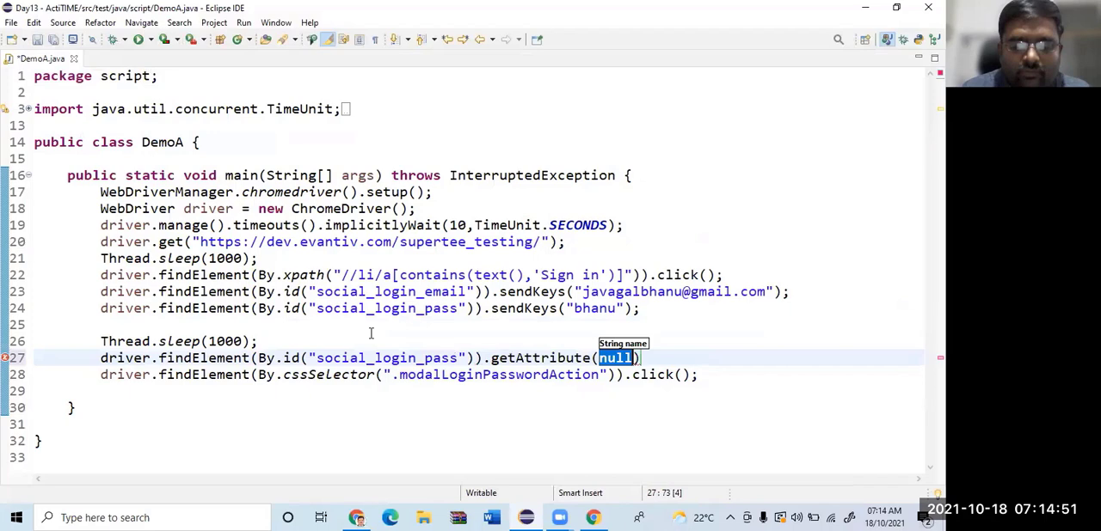
pyautogui.write('"ttype"')
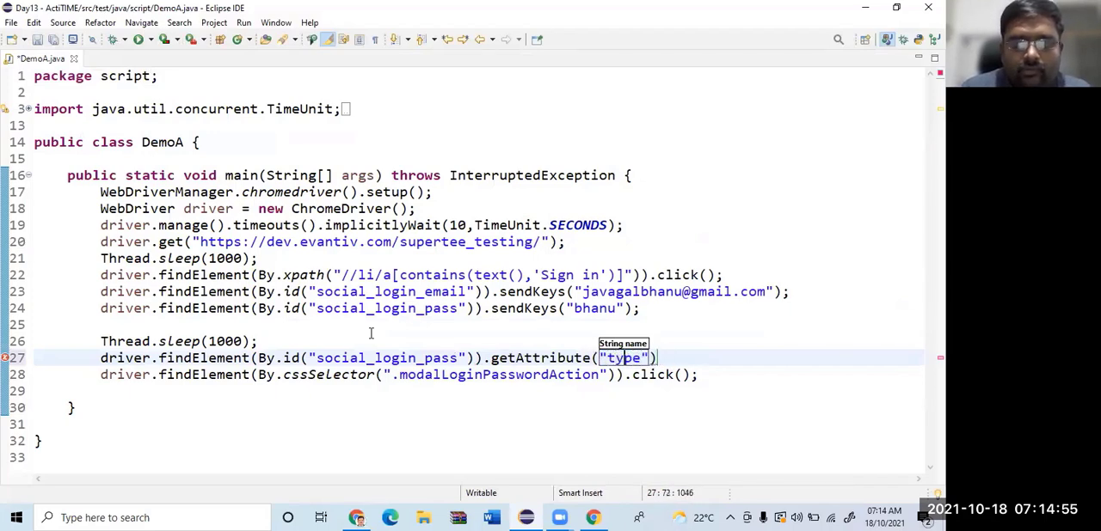
pyautogui.press('Return')
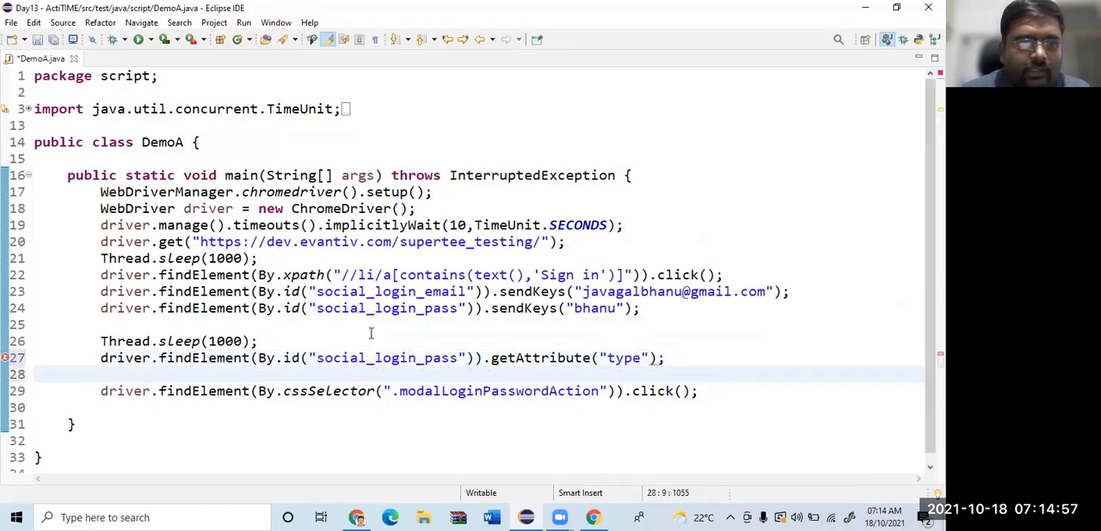
pyautogui.write('1=')
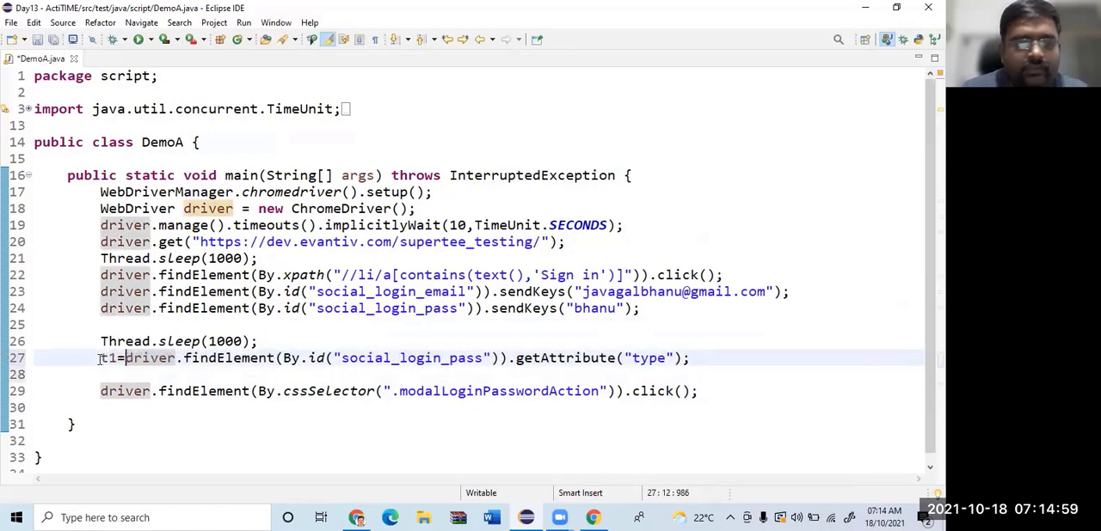
pyautogui.click(110, 358)
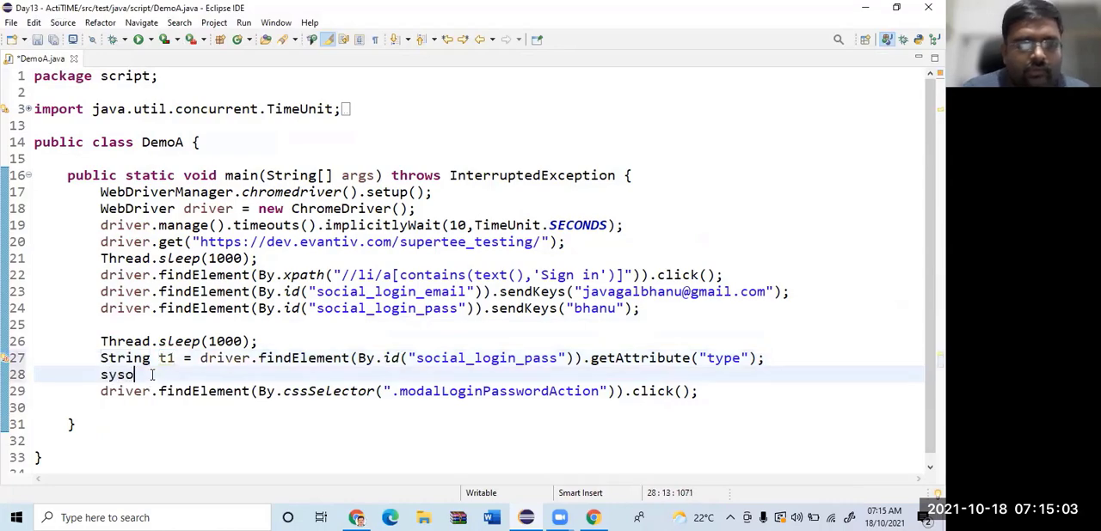
pyautogui.write('System.out.println();')
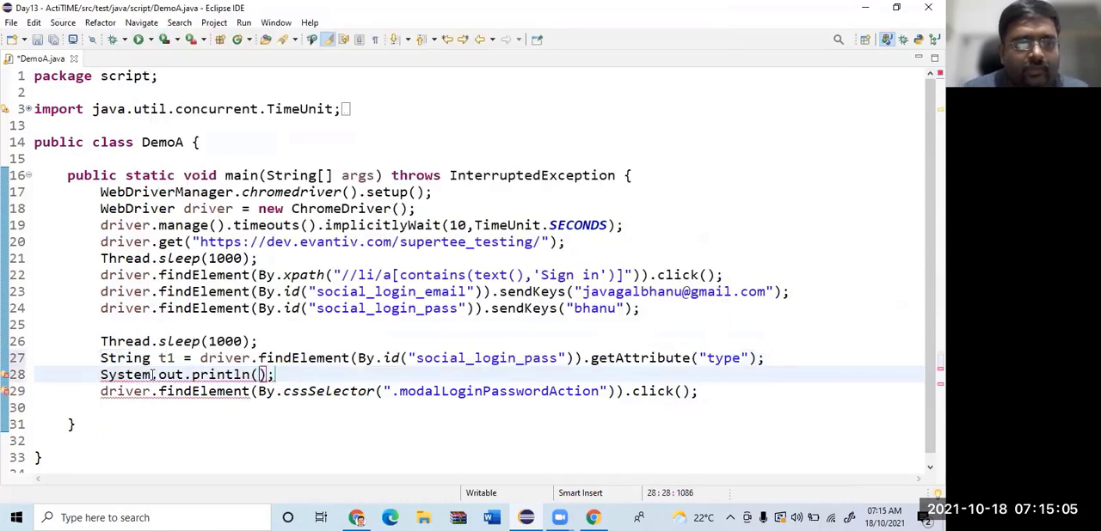
pyautogui.write('t1')
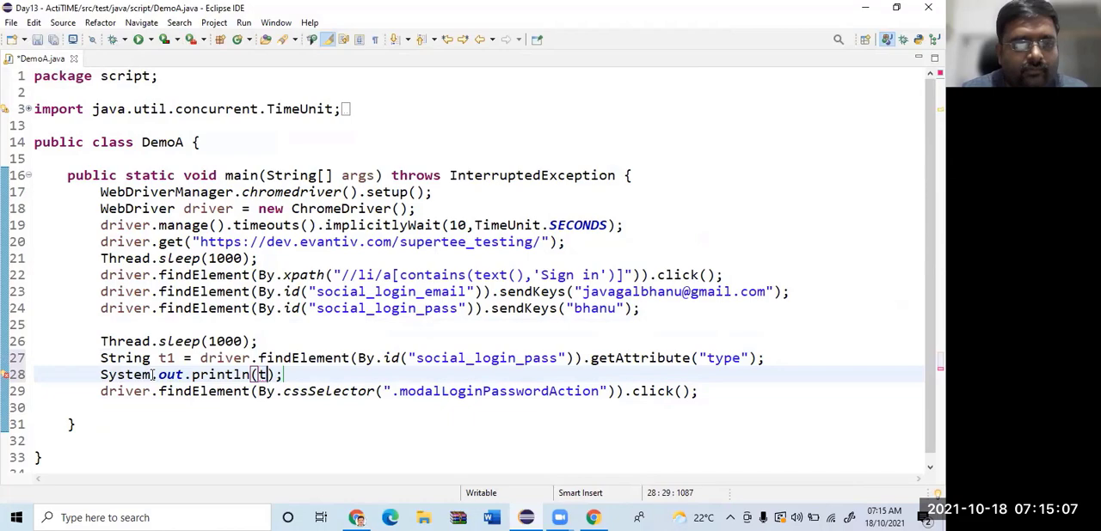
pyautogui.press('Return')
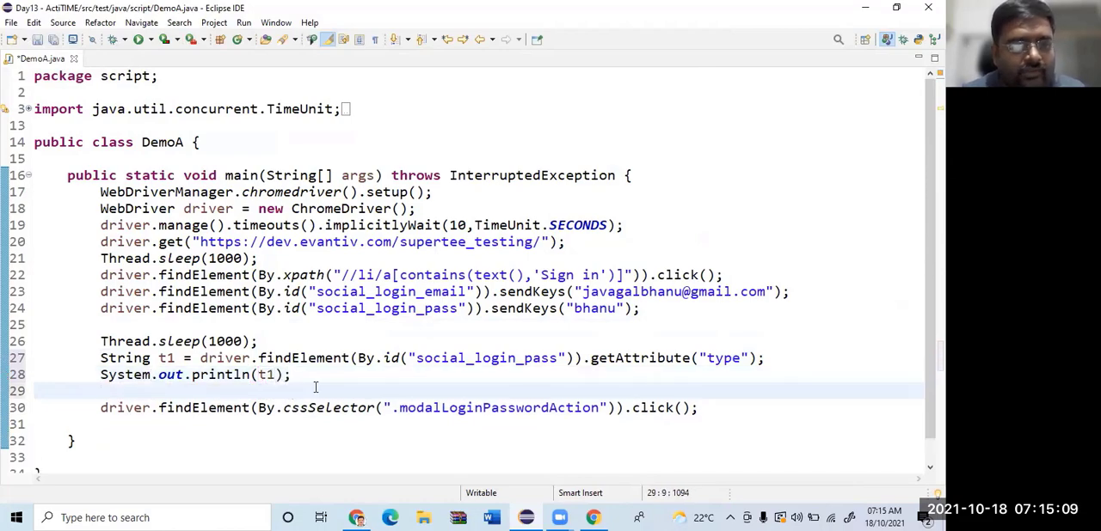
# Reuse the read-and-print lines as t2 after the eye click and end with driver.close()
pyautogui.moveTo(100, 358); pyautogui.dragTo(99, 391)
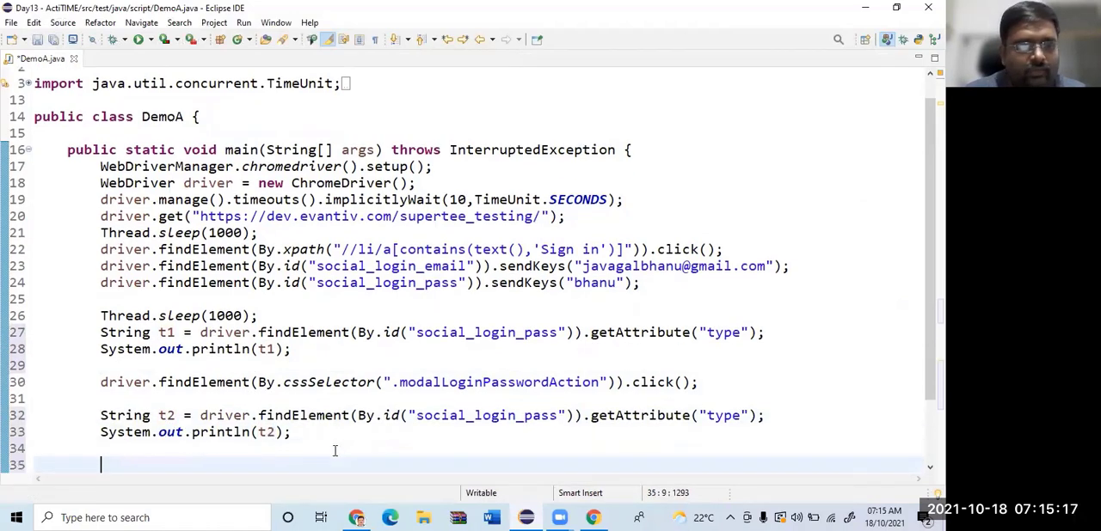
pyautogui.write('driver.close();')
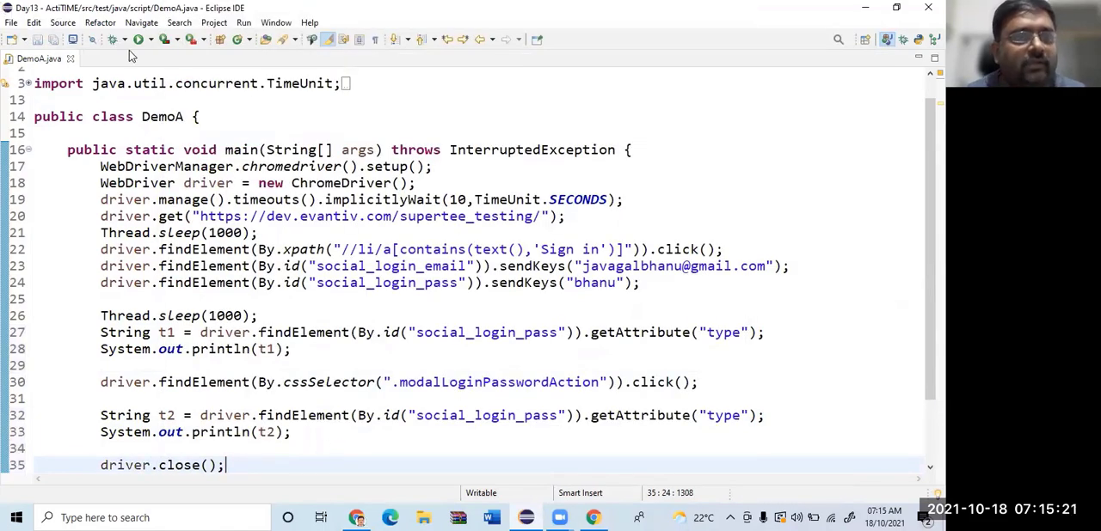
pyautogui.click(138, 40)
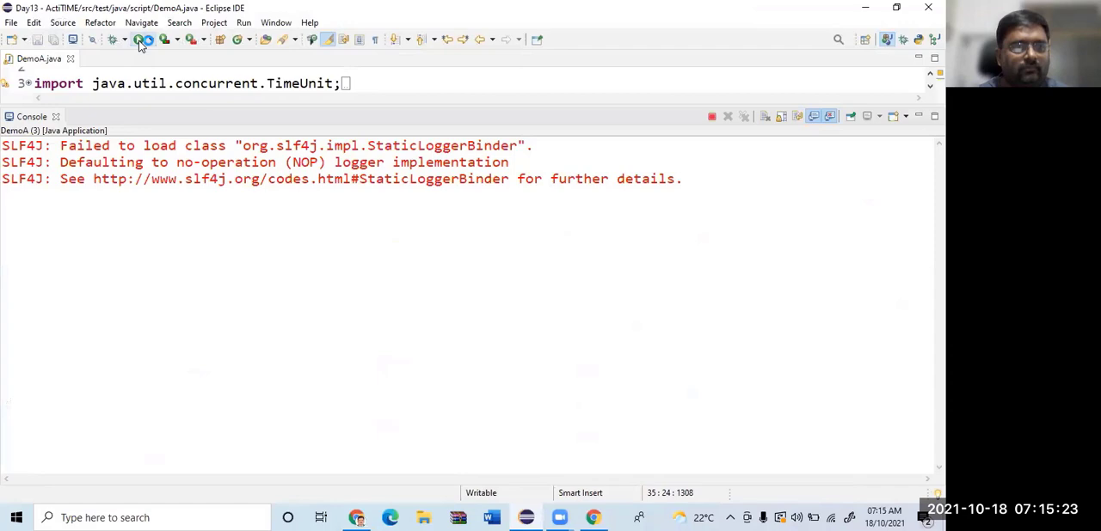
# Run DemoA and highlight the console output showing the type change from password to text
pyautogui.click(138, 40)
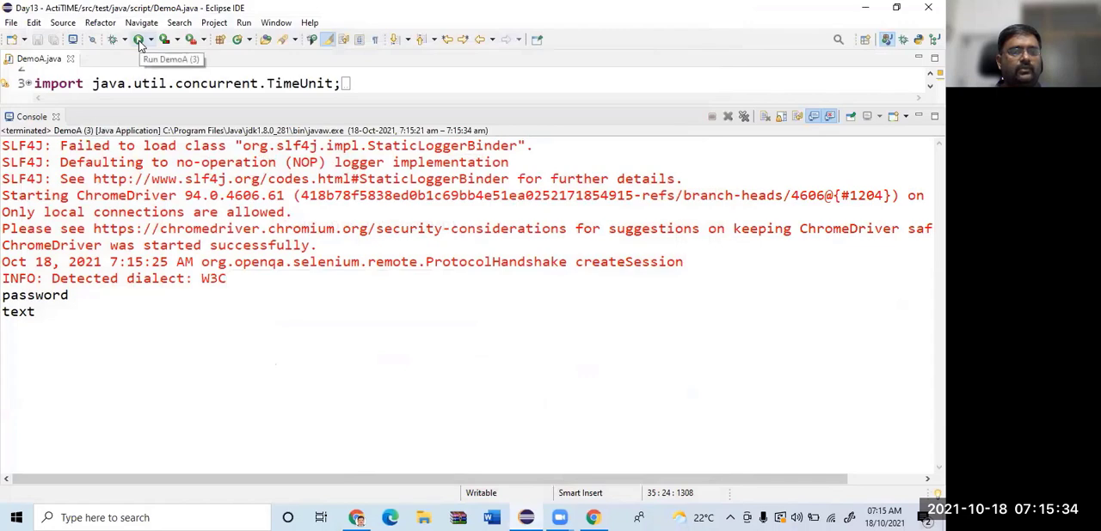
pyautogui.doubleClick(34, 296)
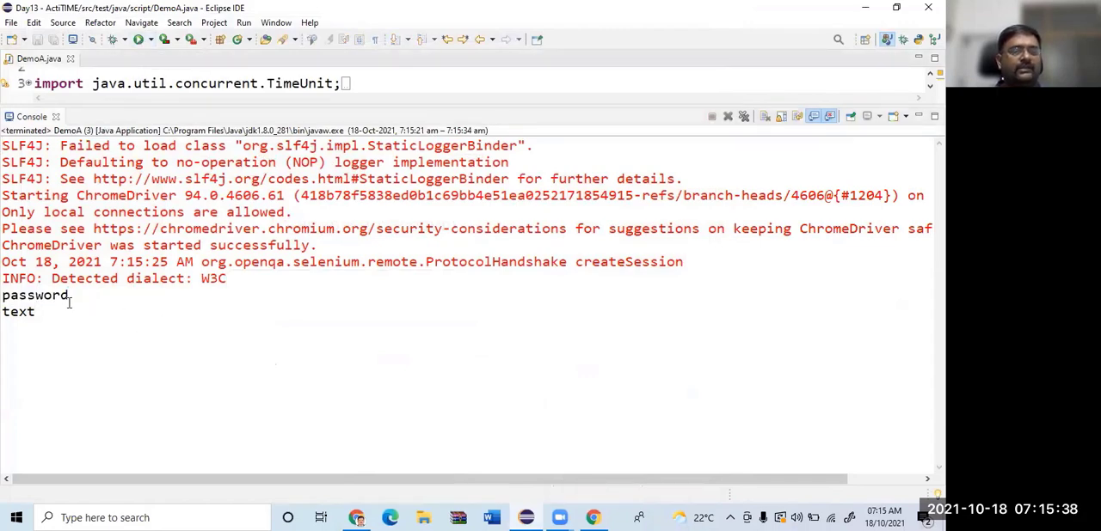
pyautogui.doubleClick(34, 296)
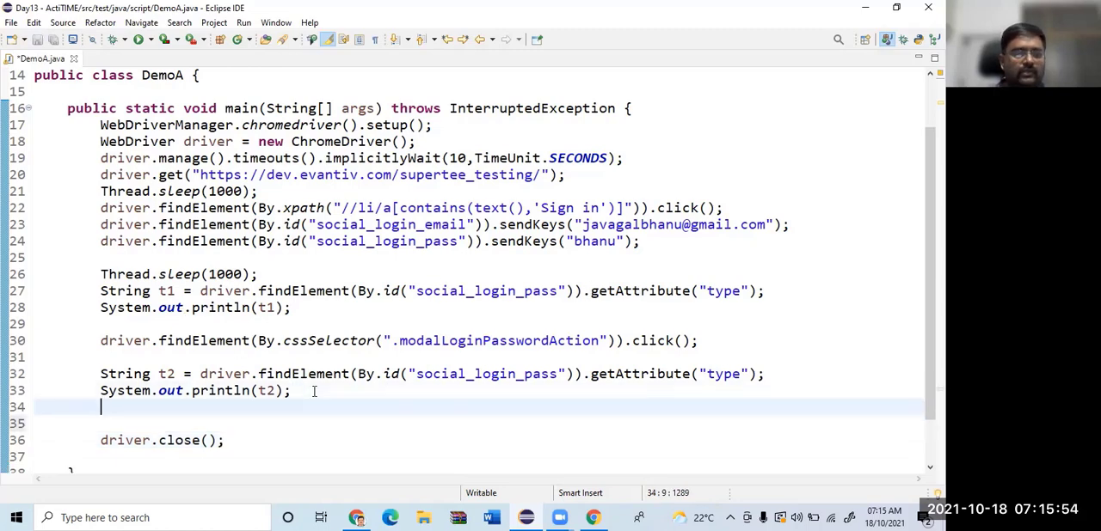
# Write the if condition comparing the second type reading to "text", renaming t1 to type1 along the way
pyautogui.write('if')
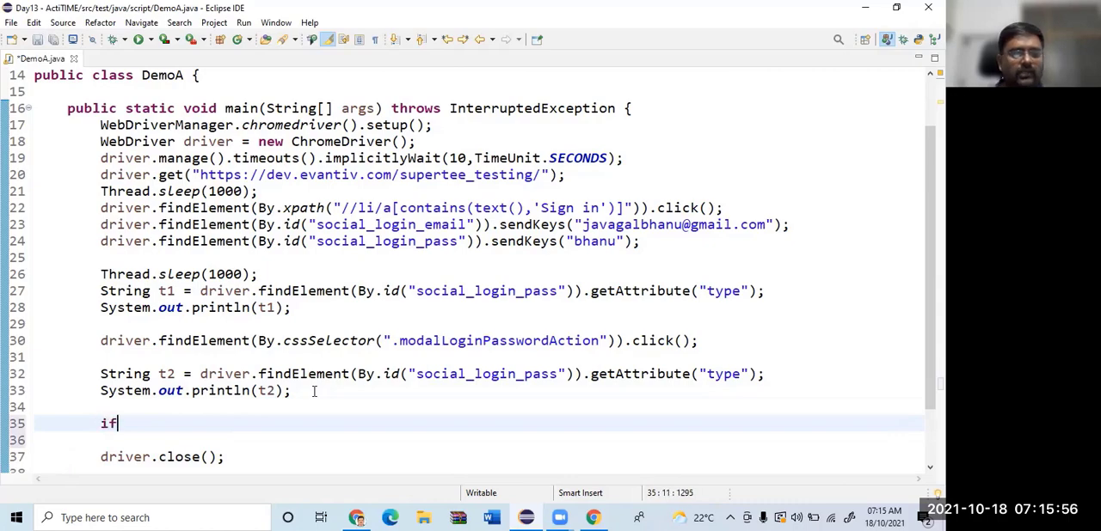
pyautogui.write('()')
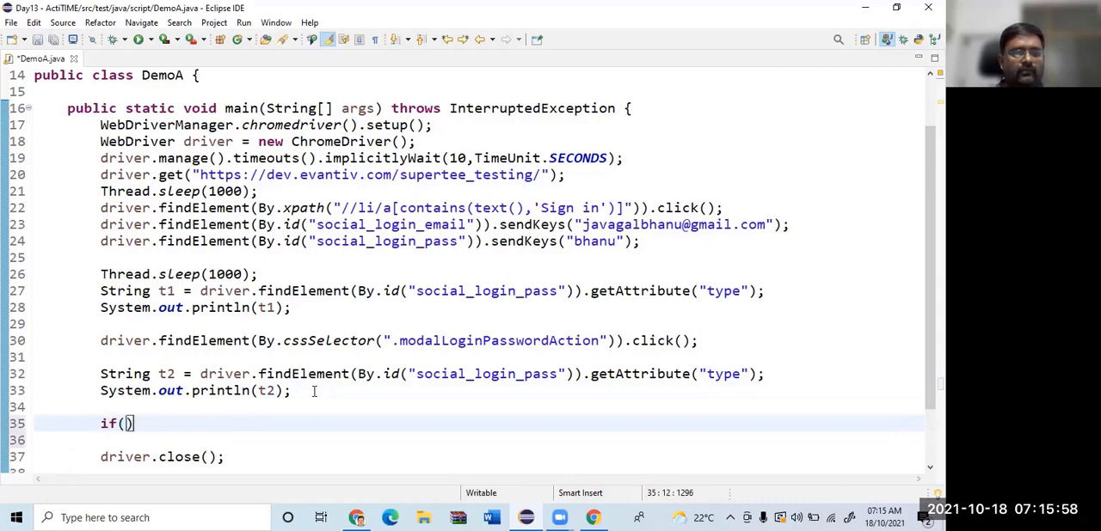
pyautogui.write('t2.equals("')
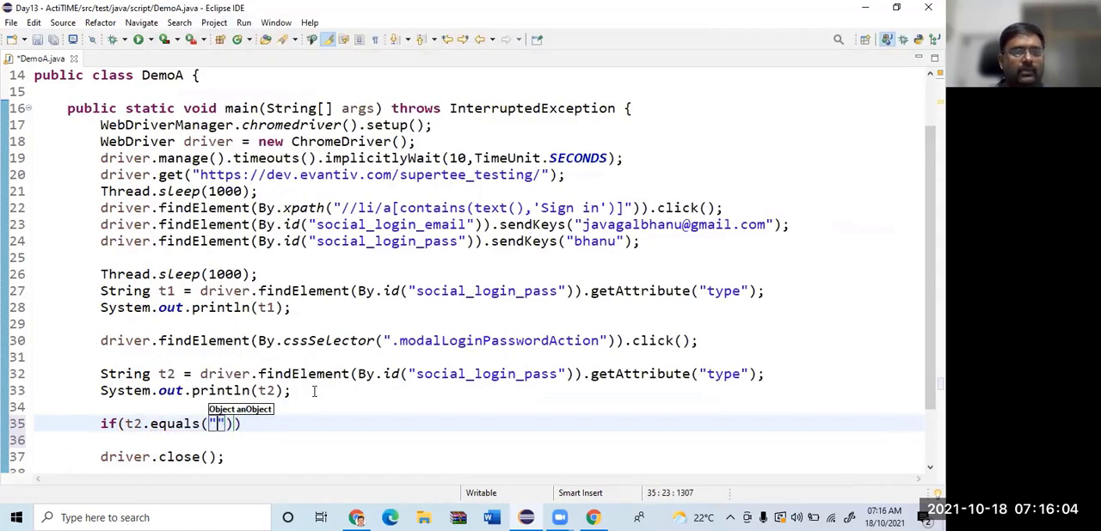
pyautogui.click(165, 291)
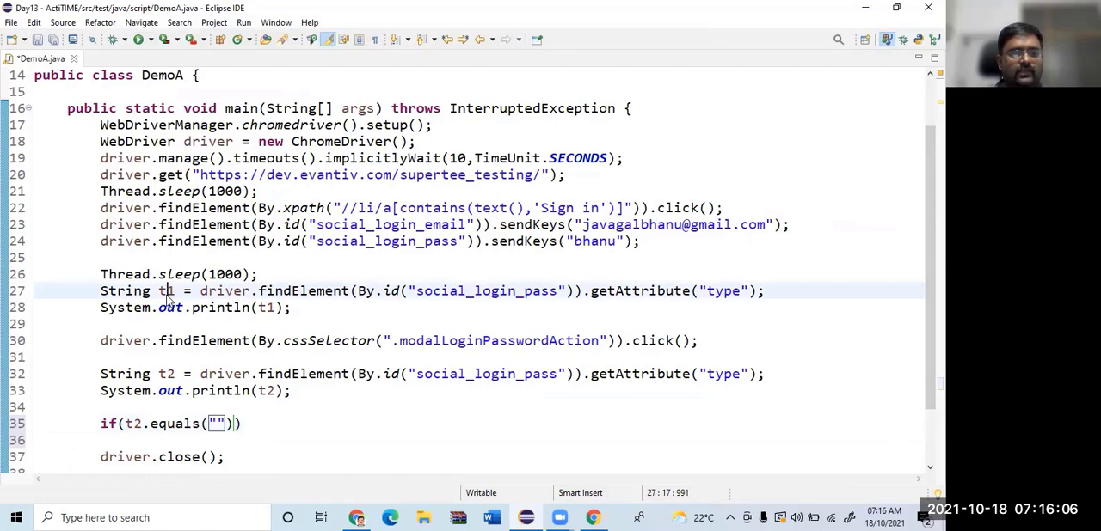
pyautogui.write('type1')
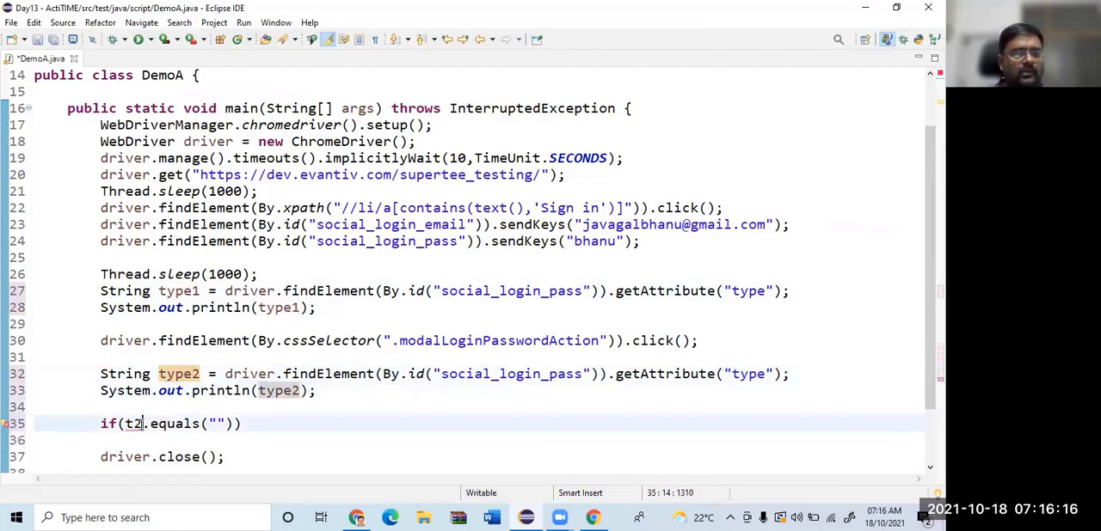
pyautogui.write('ype')
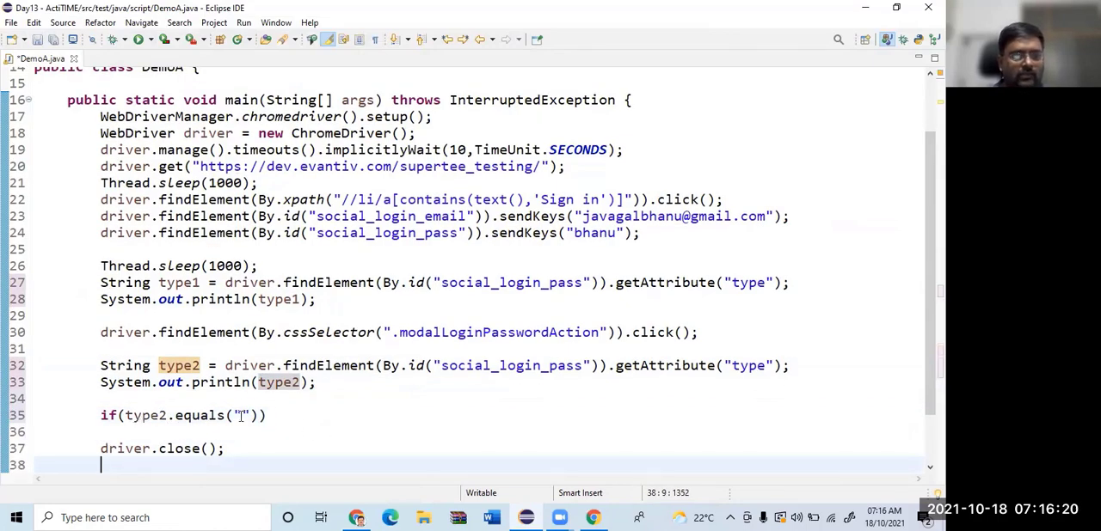
pyautogui.write('ext')
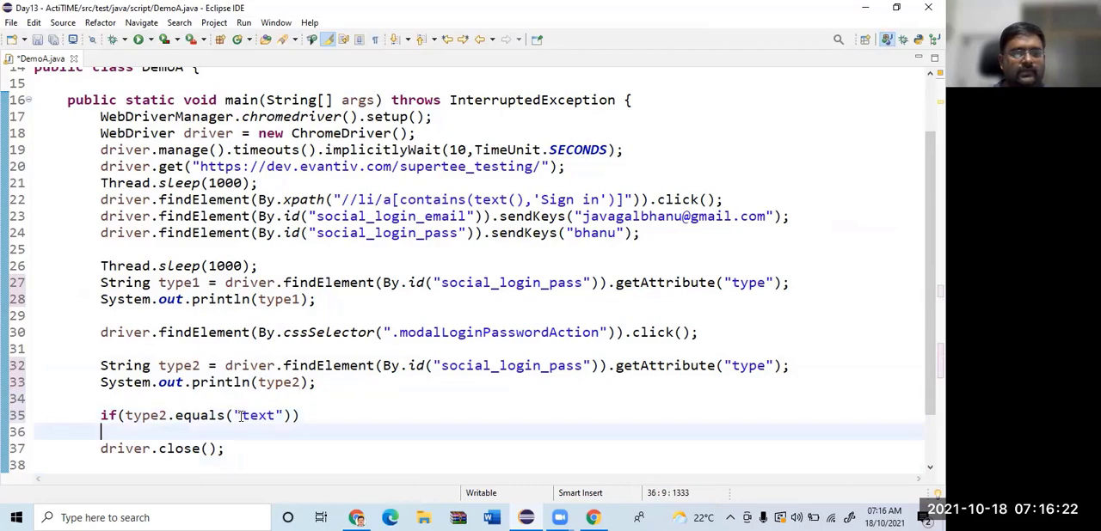
pyautogui.write('{')
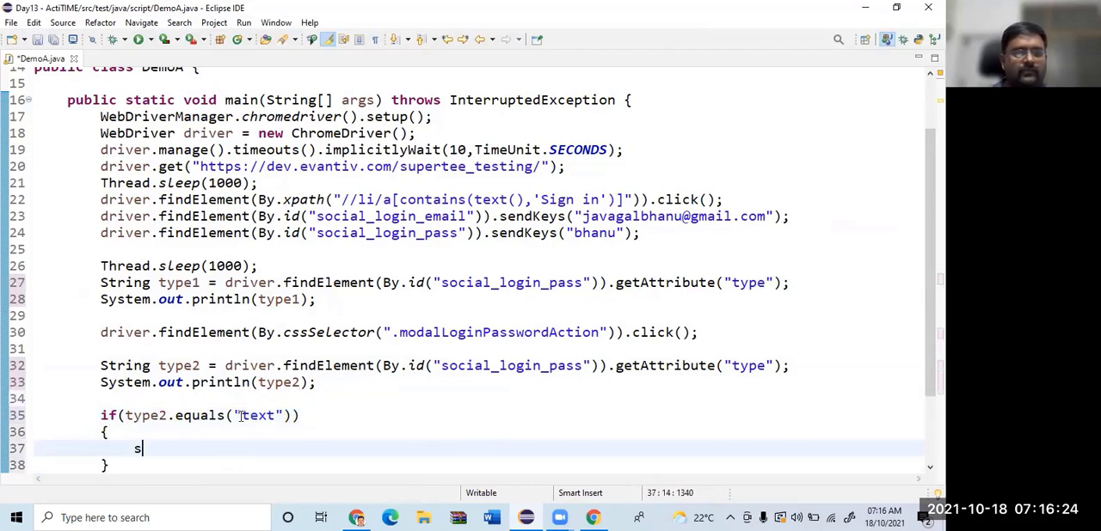
# Inside the if block, print "Password is visible" with System.out.println
pyautogui.write("yso'=")
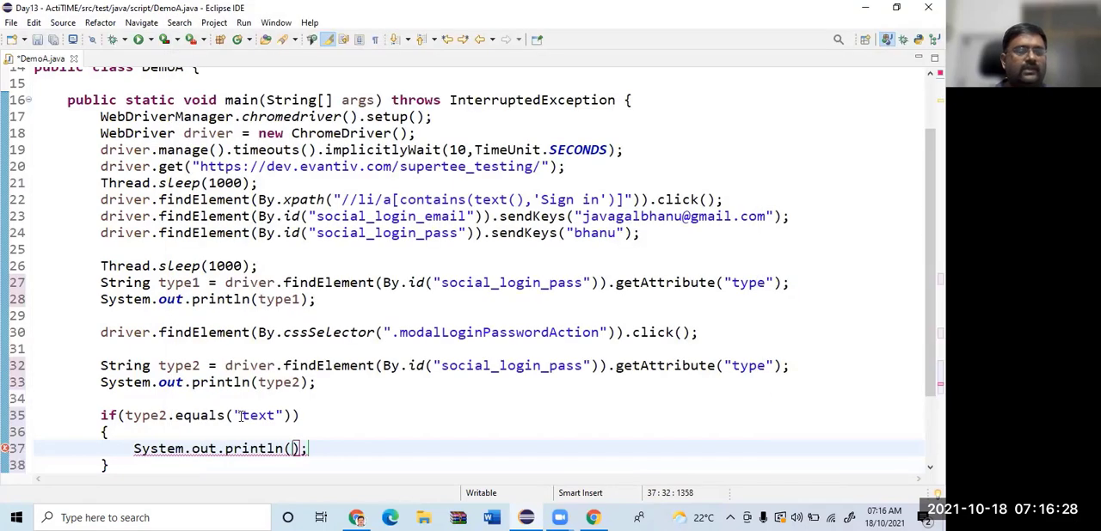
pyautogui.write('""')
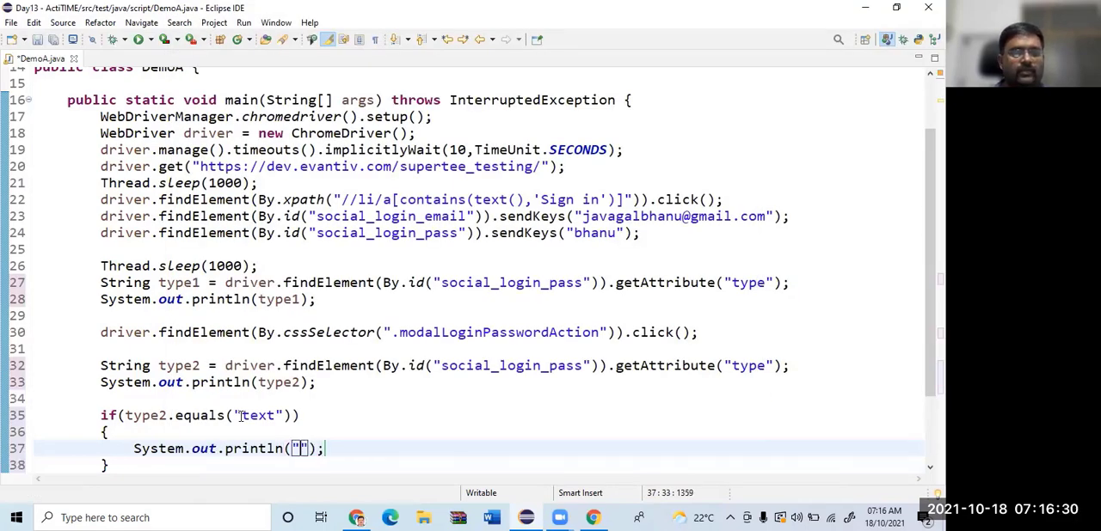
pyautogui.write('Password us')
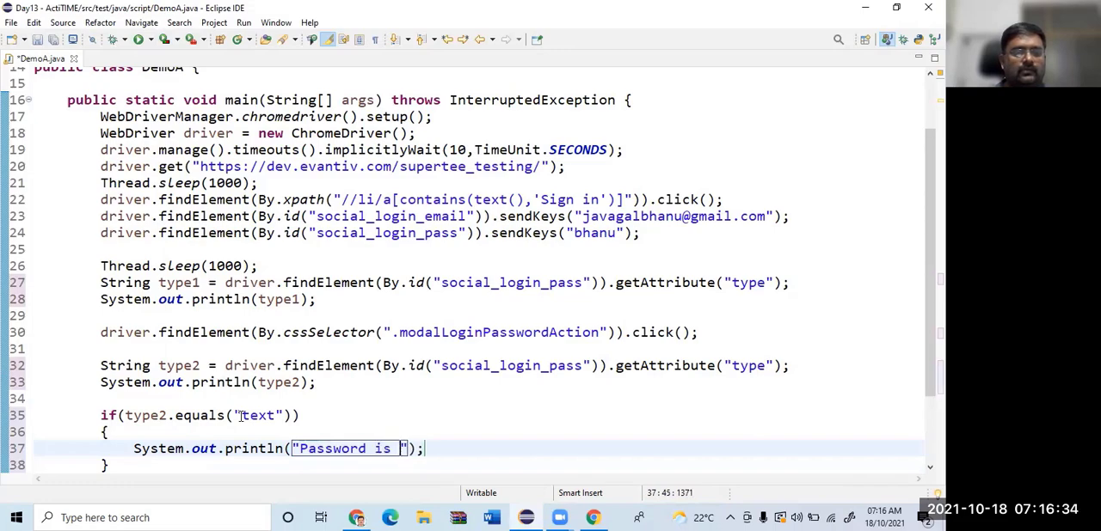
pyautogui.write('visi')
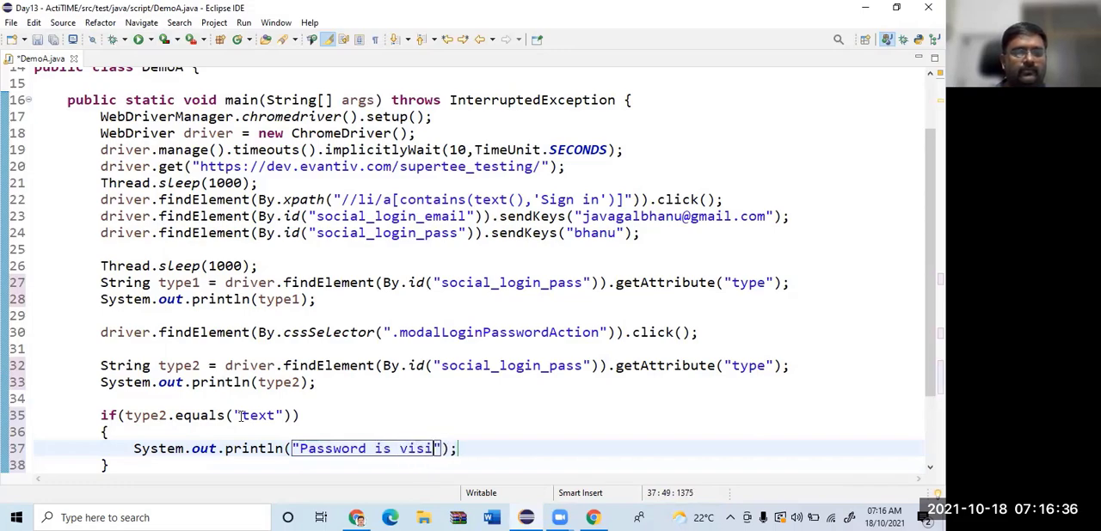
pyautogui.write('bl')
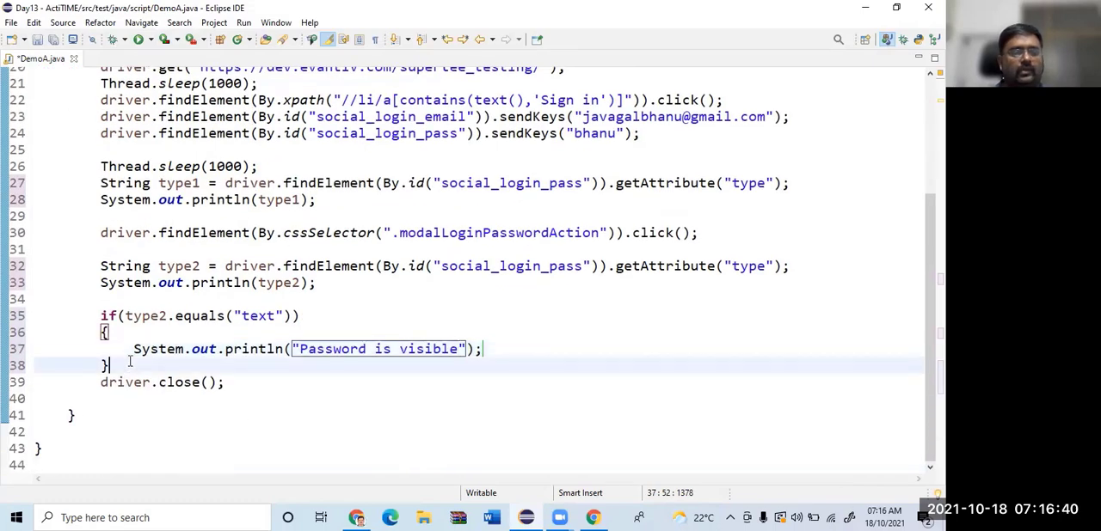
# Add an else branch printing "Password is not visible" by reusing the println line
pyautogui.write('else')
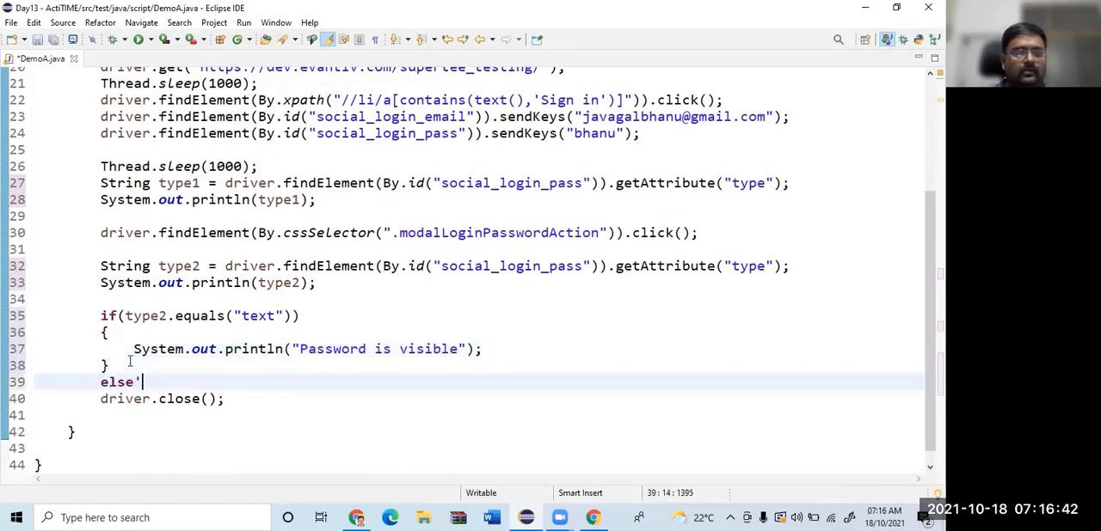
pyautogui.write('{')
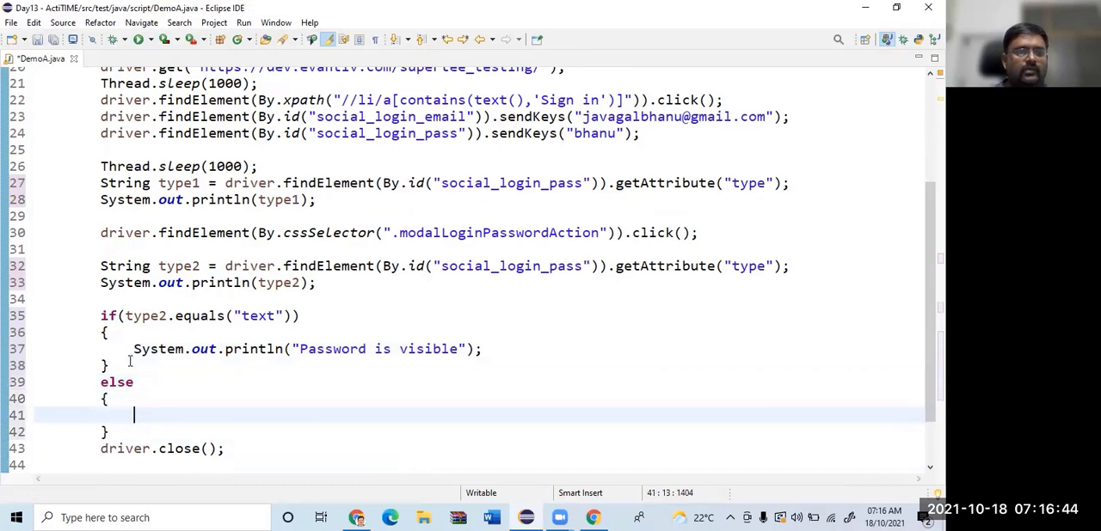
pyautogui.tripleClick(306, 349)
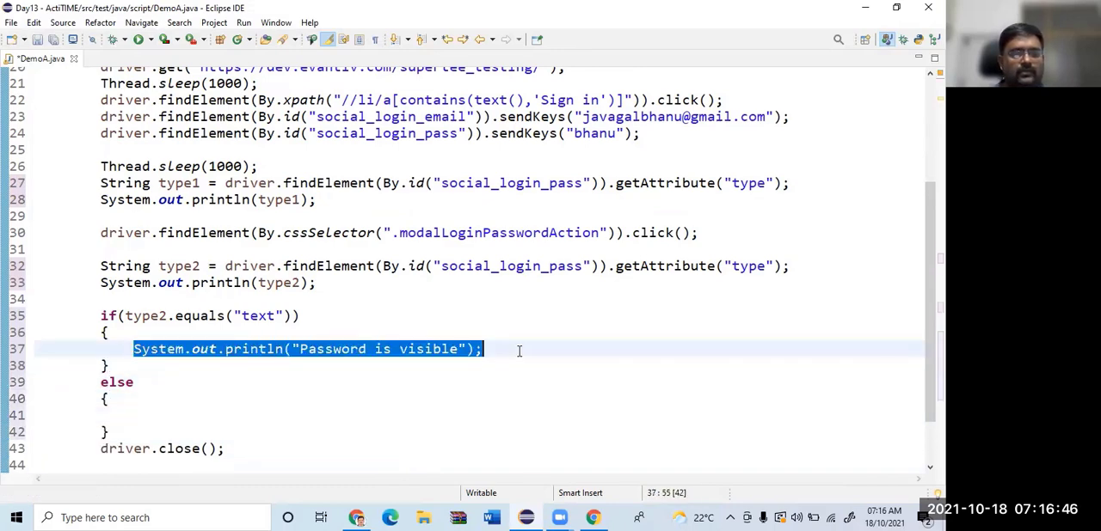
pyautogui.write('System.out.println("Password is visible");')
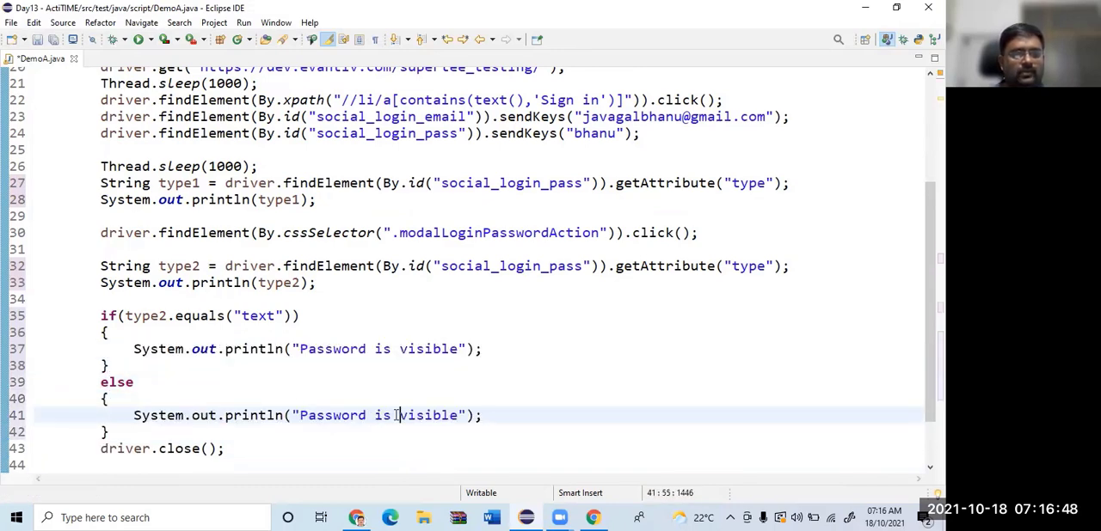
pyautogui.write('not')
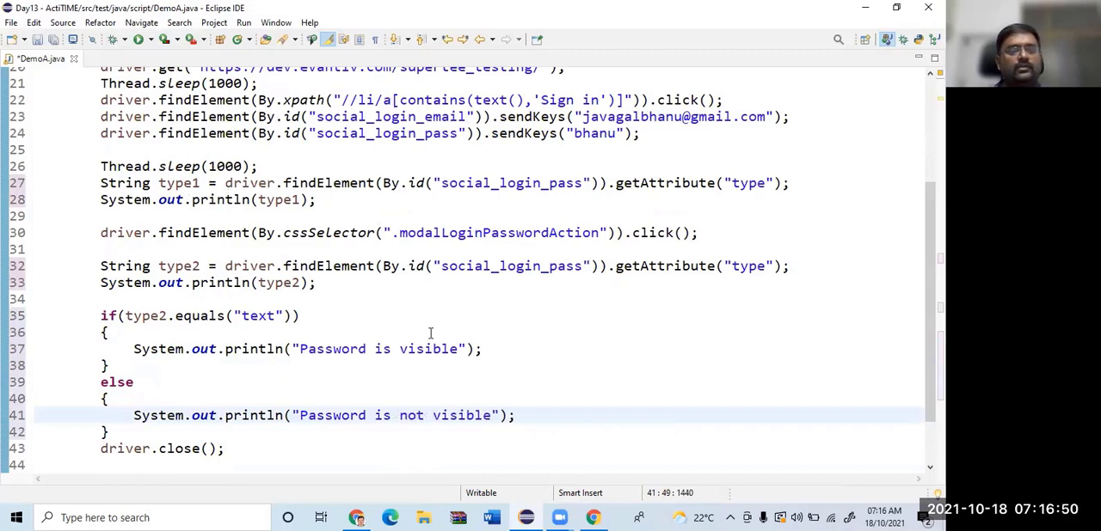
pyautogui.moveTo(473, 108)
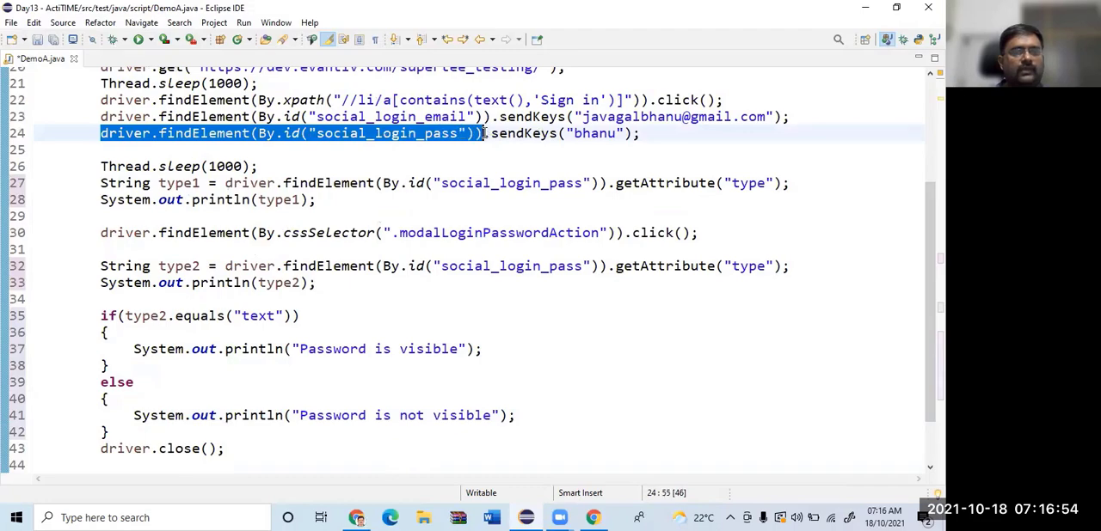
# Start a new findElement call on social_login_pass after the visible message in the if block
pyautogui.click(514, 348)
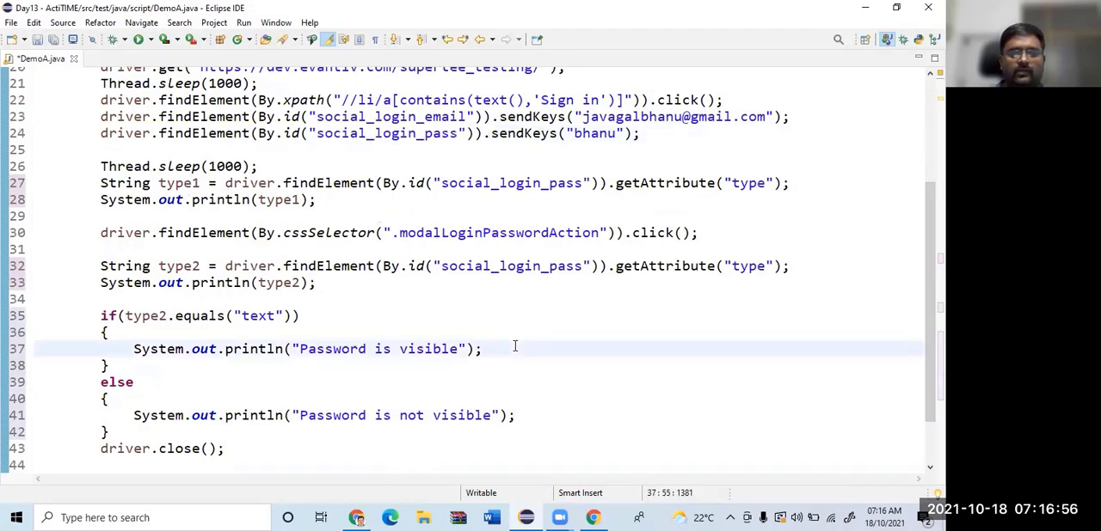
pyautogui.write('driver.findElement(By.id("social_login_pass")).getAttribute("v')
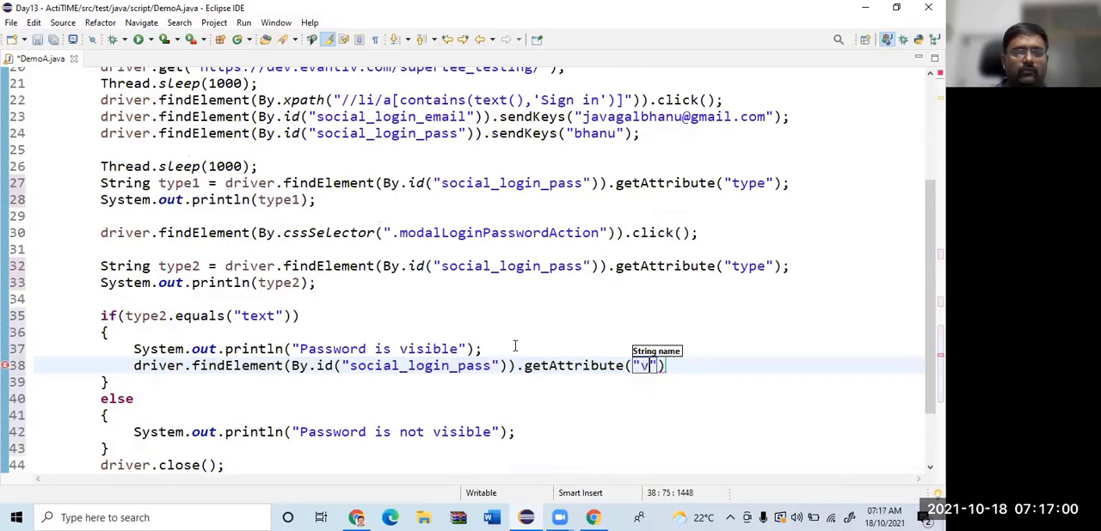
# Store getAttribute("value") in local String v, print it, and run the script
pyautogui.write('alue");')
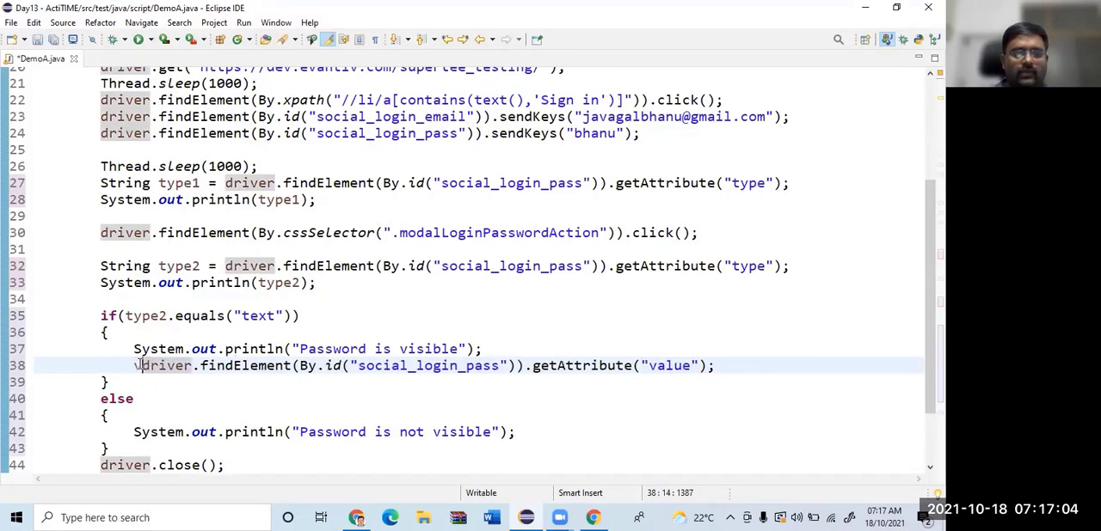
pyautogui.write('v=')
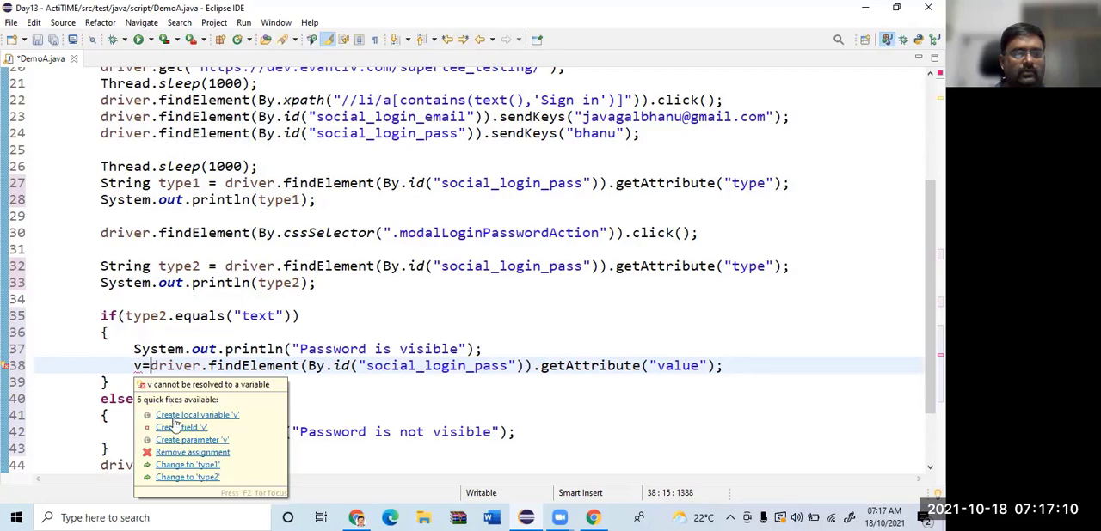
pyautogui.click(196, 415)
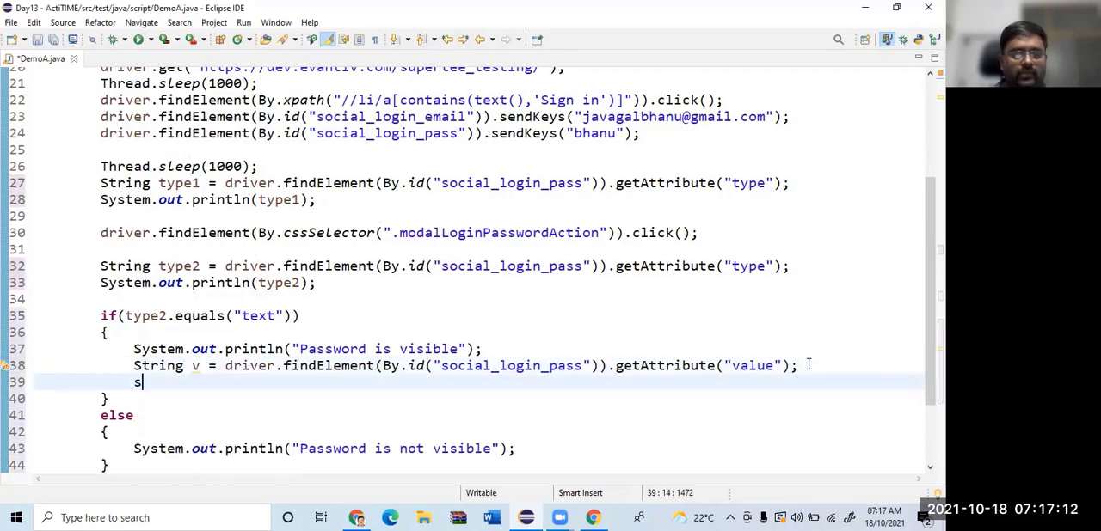
pyautogui.write('ystem.out.println(v);')
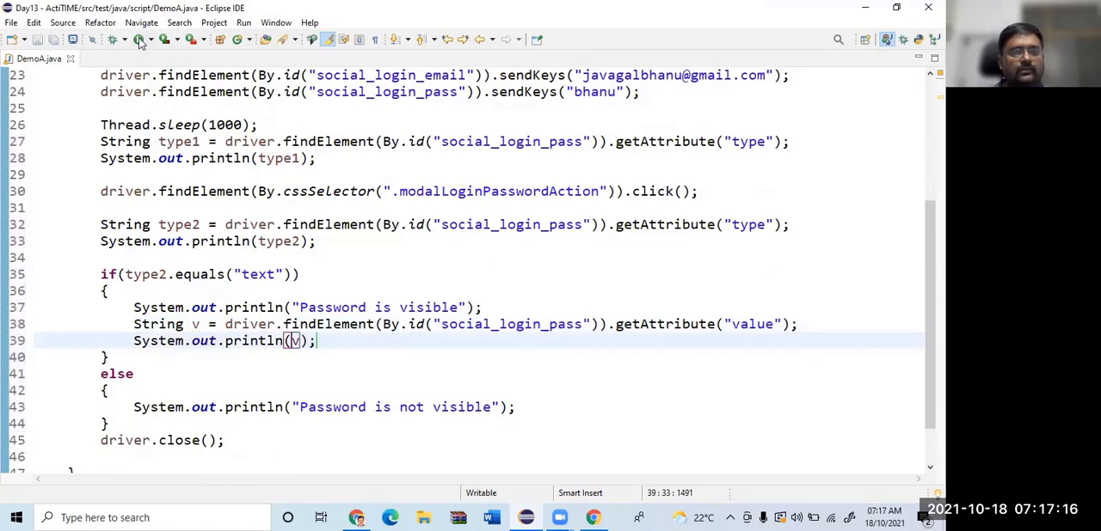
pyautogui.click(138, 38)
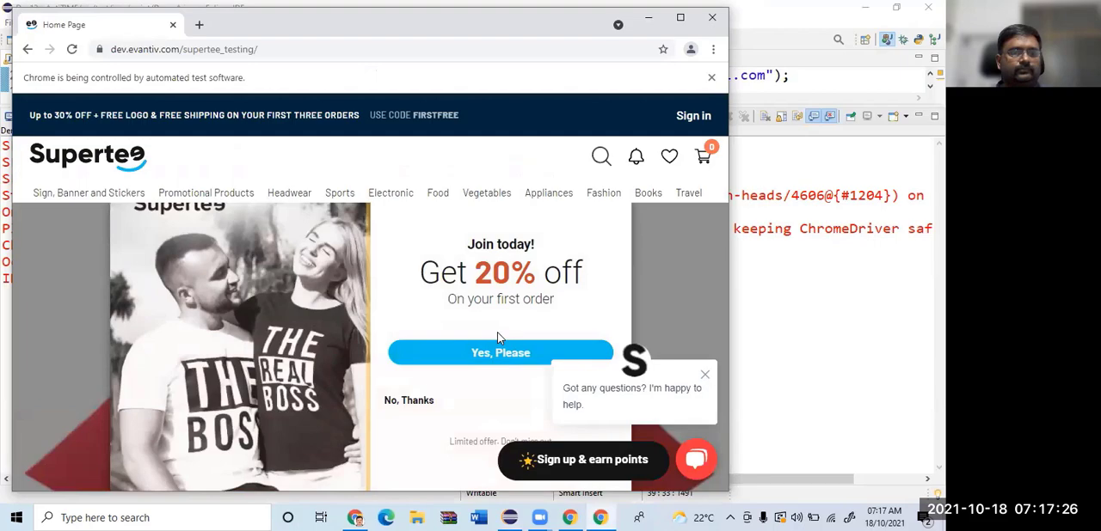
pyautogui.click(693, 115)
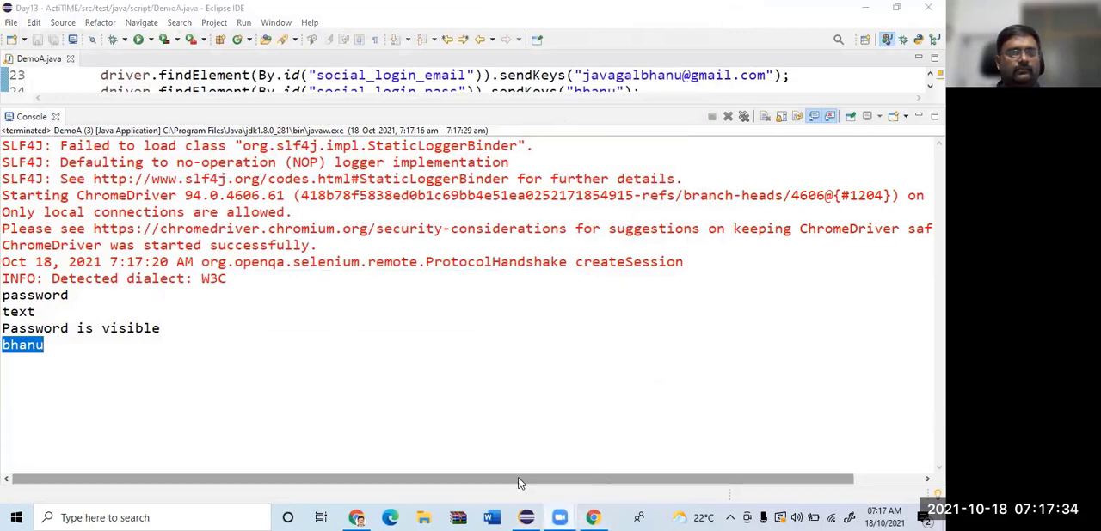
pyautogui.moveTo(409, 485)
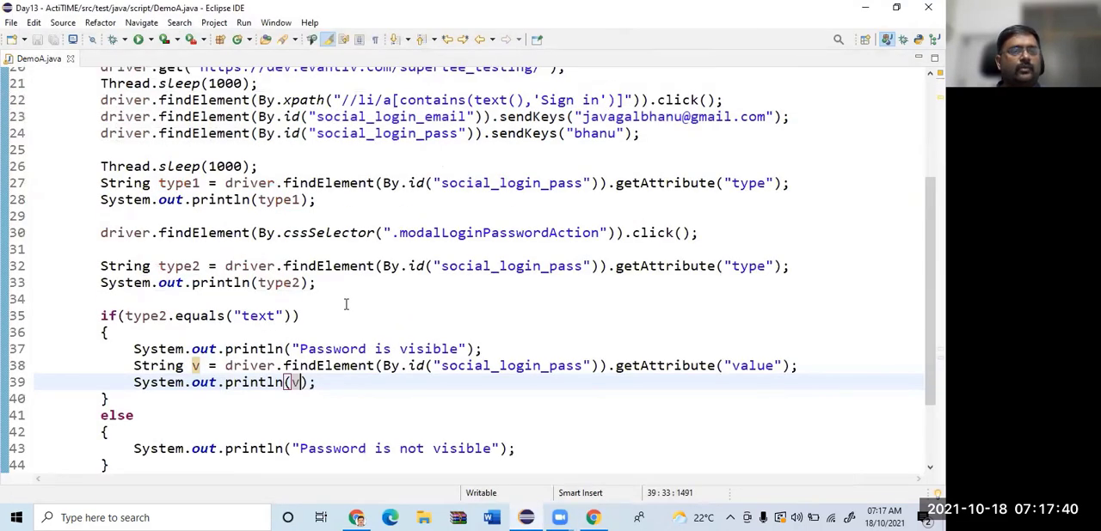
pyautogui.scroll(-3)
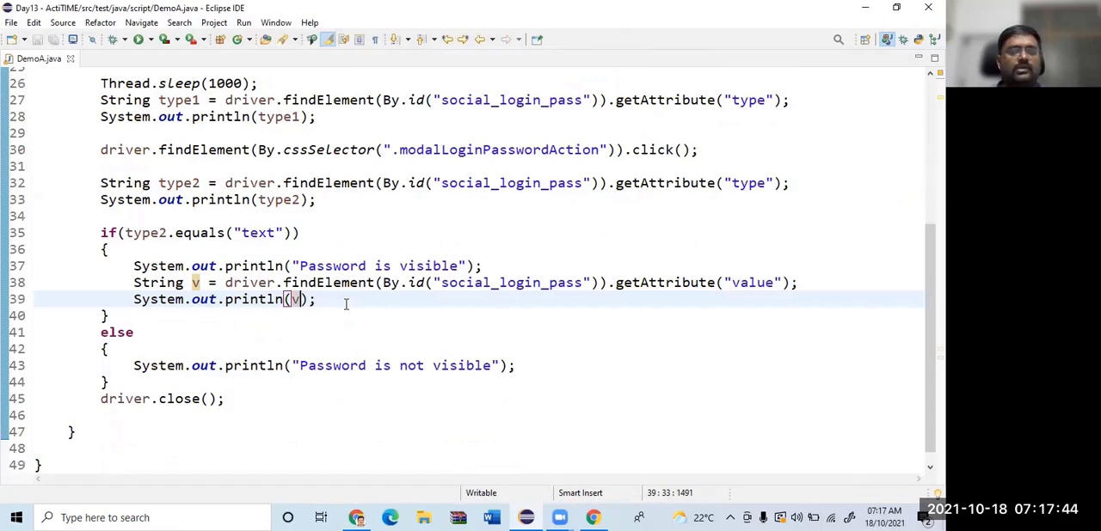
pyautogui.scroll(3)
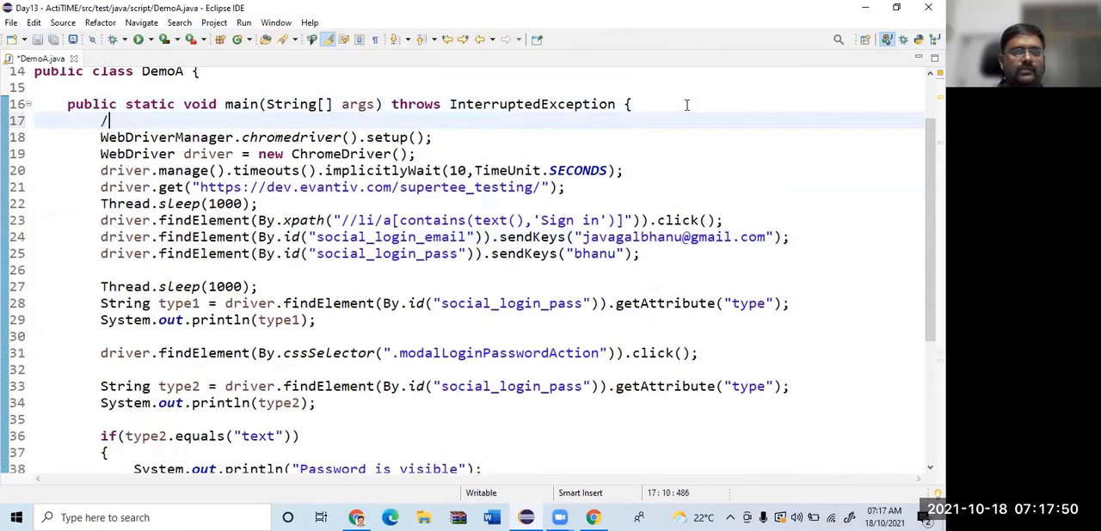
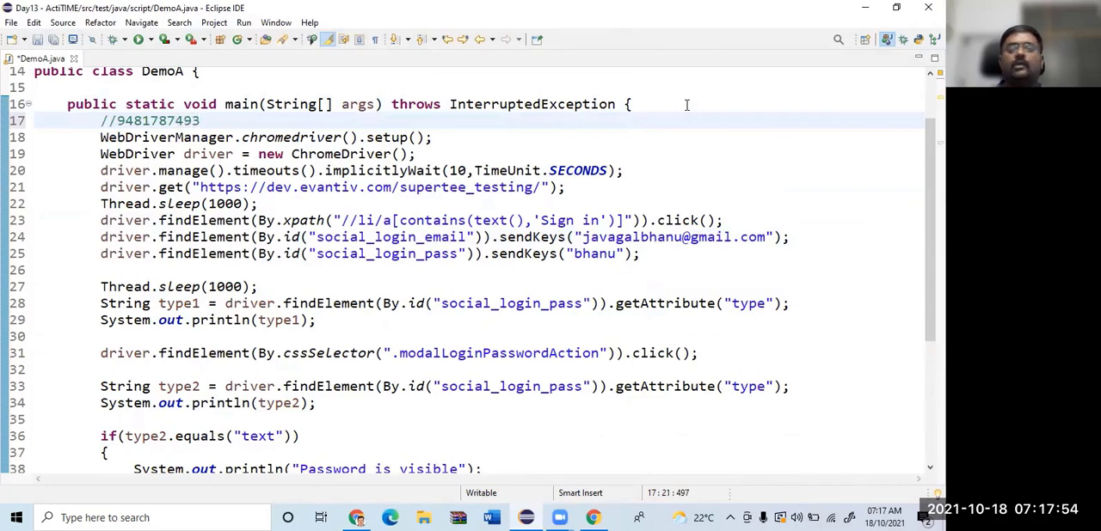